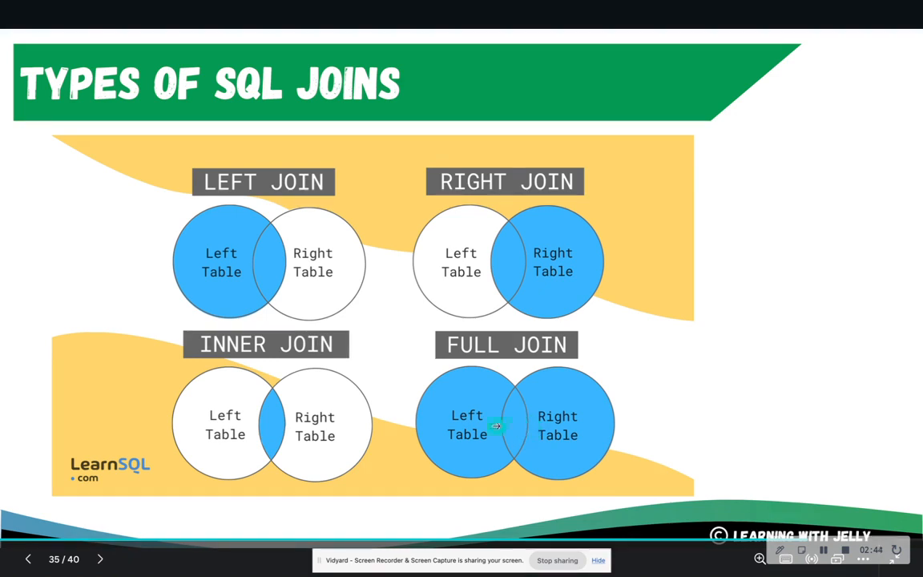
mouse_move(500, 450)
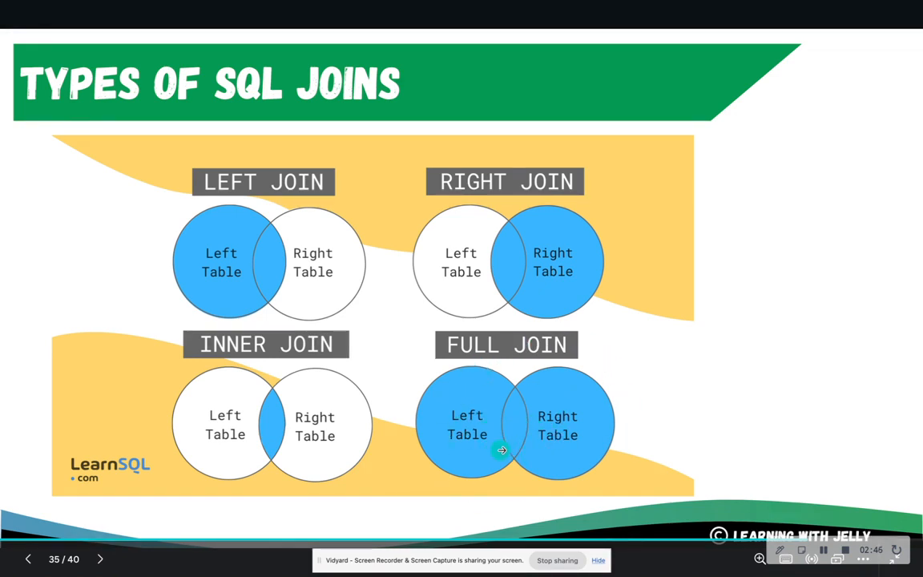
Step: Return to SAS Studio and review the insert statements for the books and sales tables
left_click(161, 9)
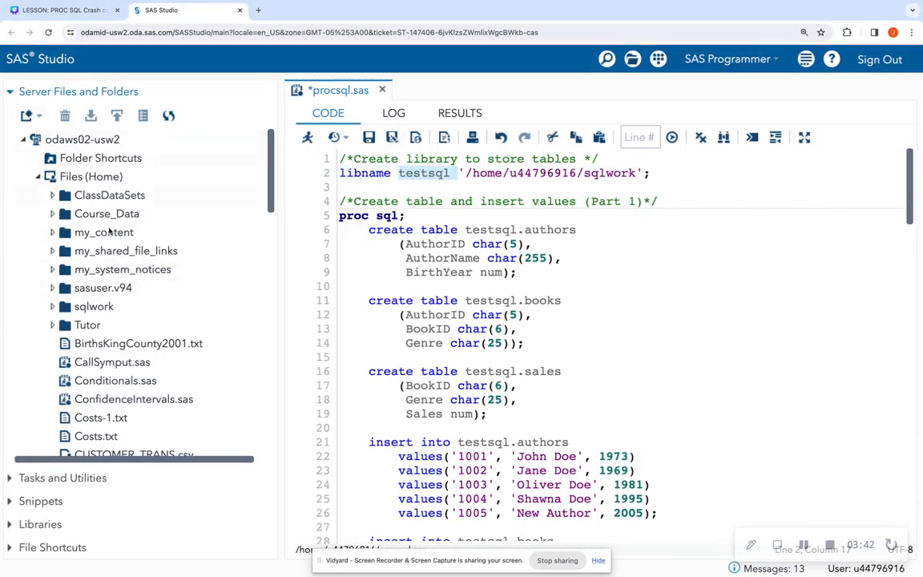
scroll("down", 3)
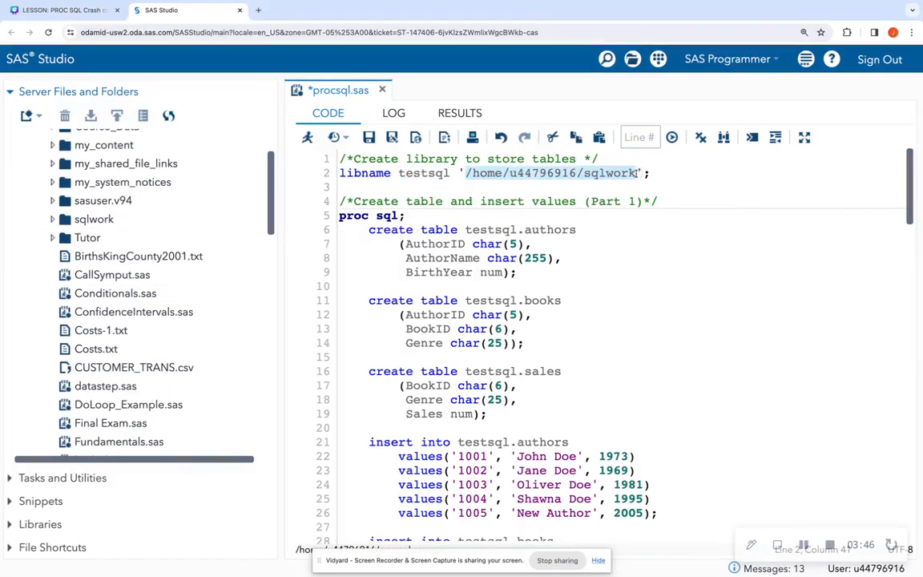
left_click(135, 310)
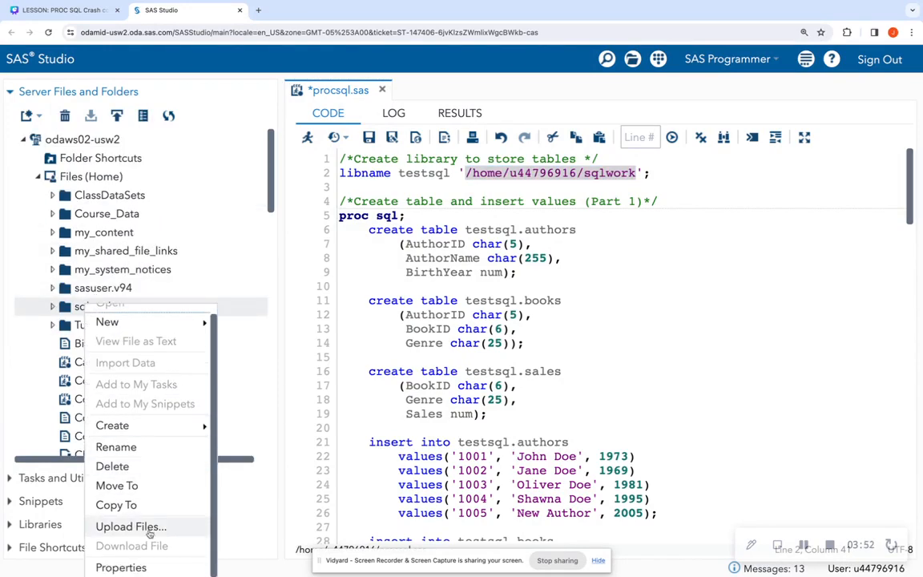
left_click(122, 567)
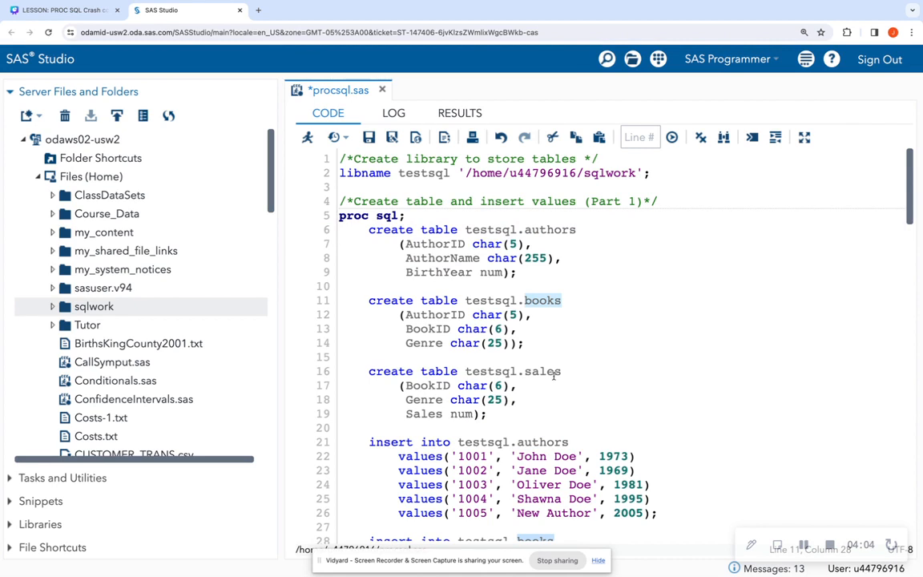
double_click(542, 372)
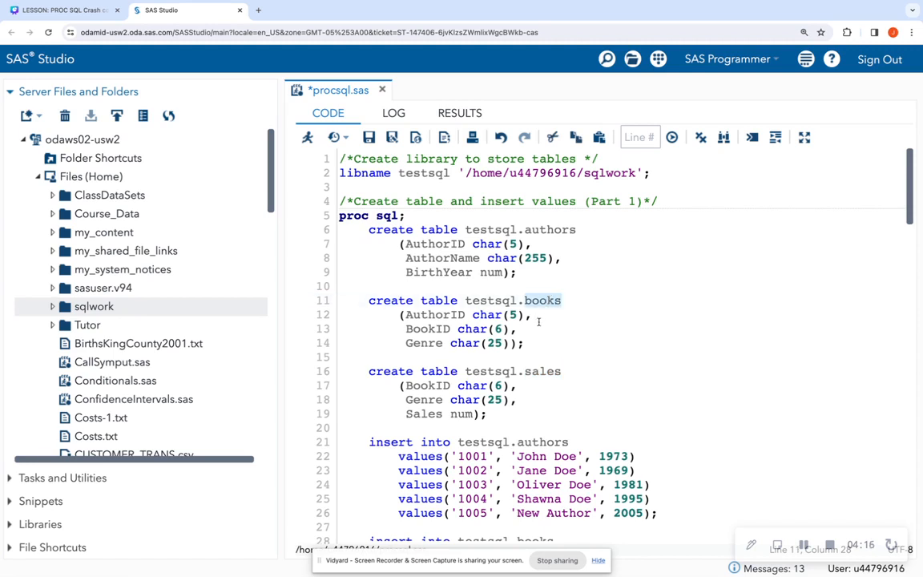
double_click(541, 371)
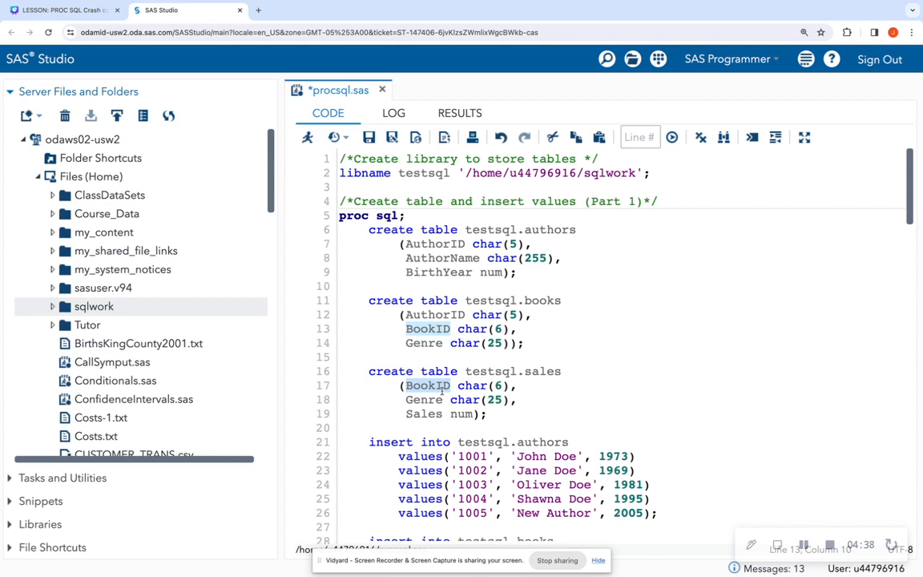
mouse_move(657, 396)
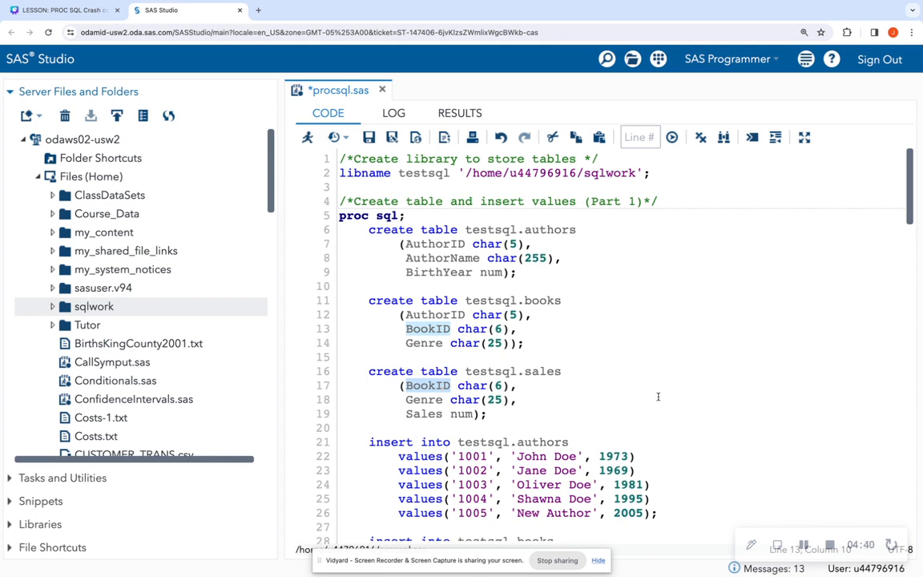
Step: Scroll to the SQL Joins section of the program
scroll("down", 3)
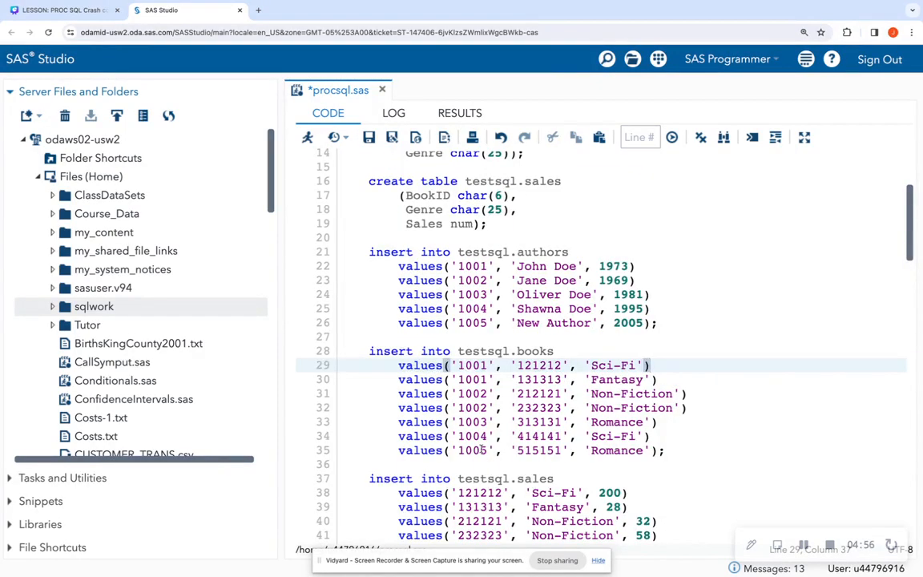
scroll("down", 3)
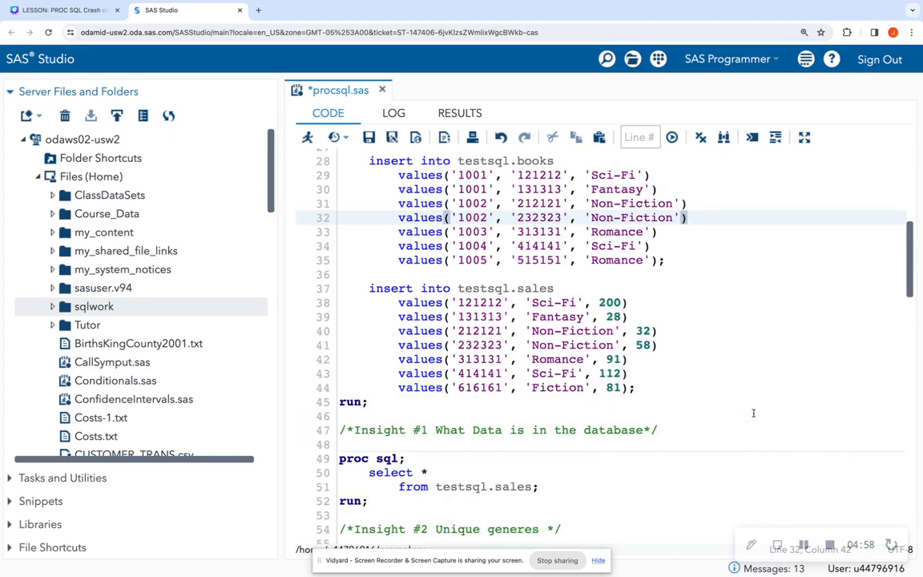
left_click(497, 386)
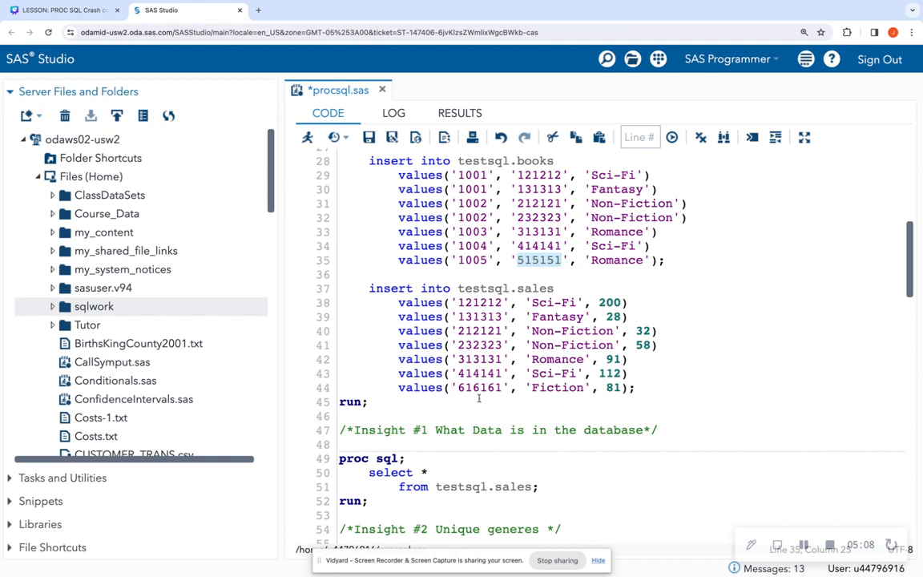
double_click(478, 388)
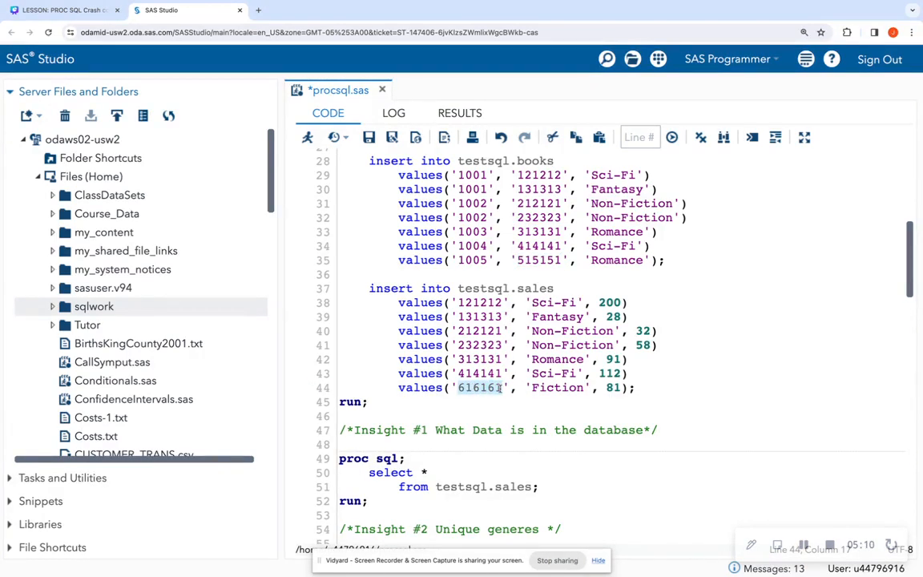
mouse_move(763, 370)
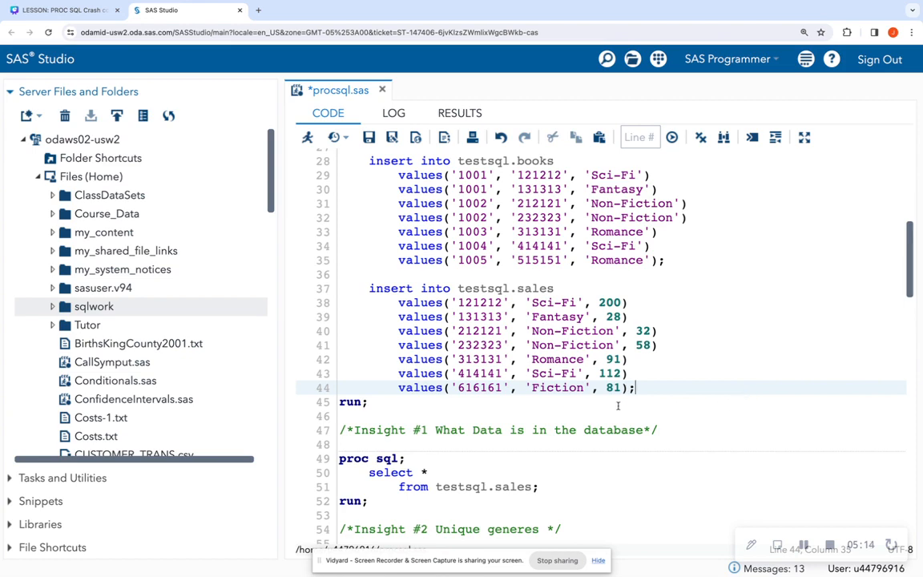
Step: Select the Inner Join proc sql block through its run; statement
scroll("down", 3)
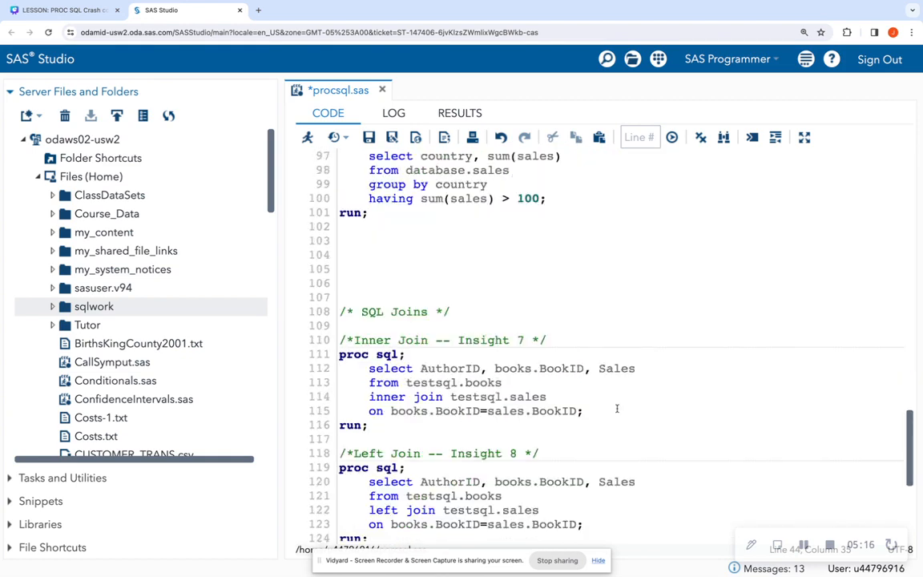
scroll("down", 3)
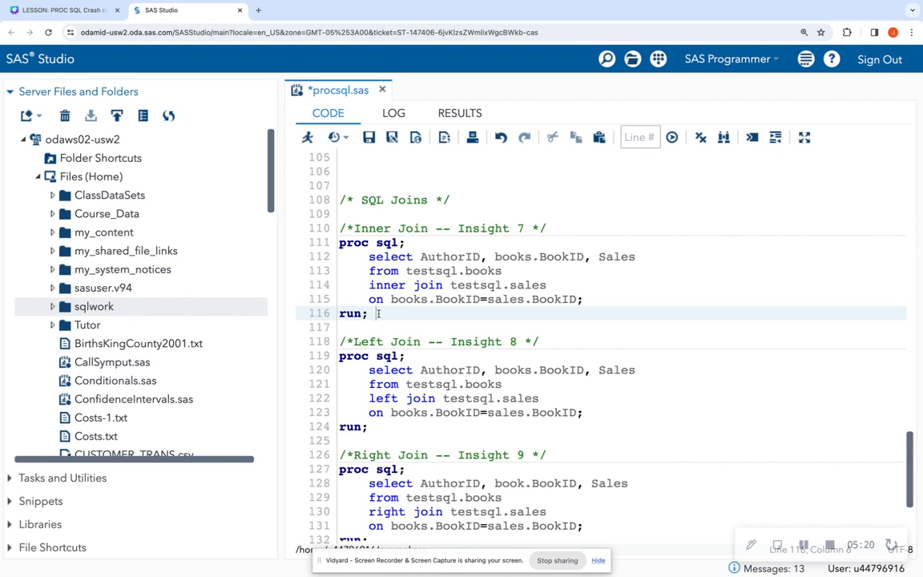
left_click(420, 256)
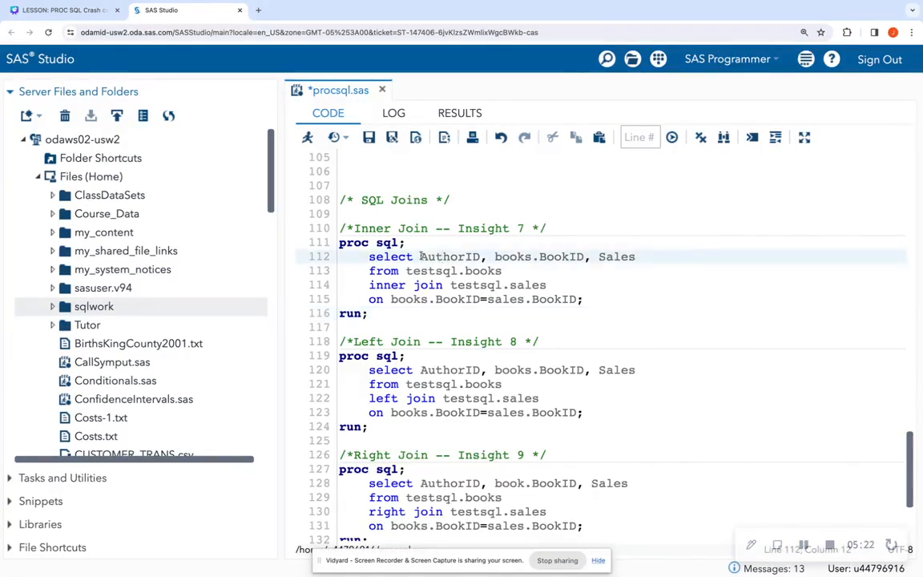
double_click(449, 256)
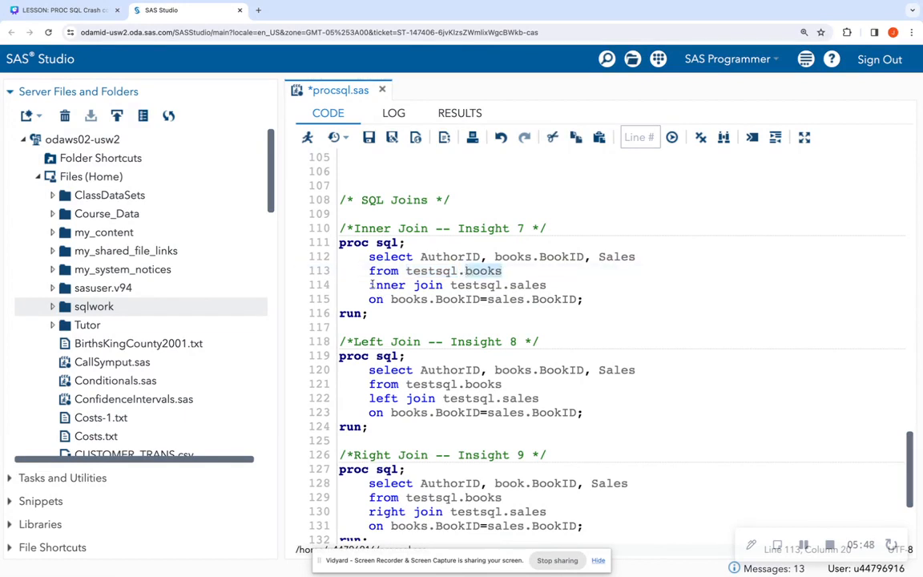
double_click(403, 285)
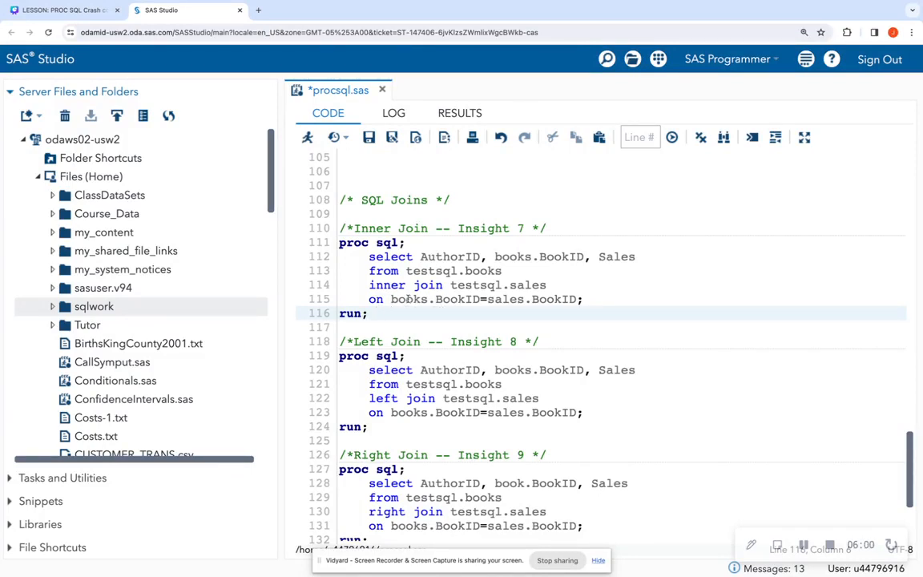
double_click(457, 299)
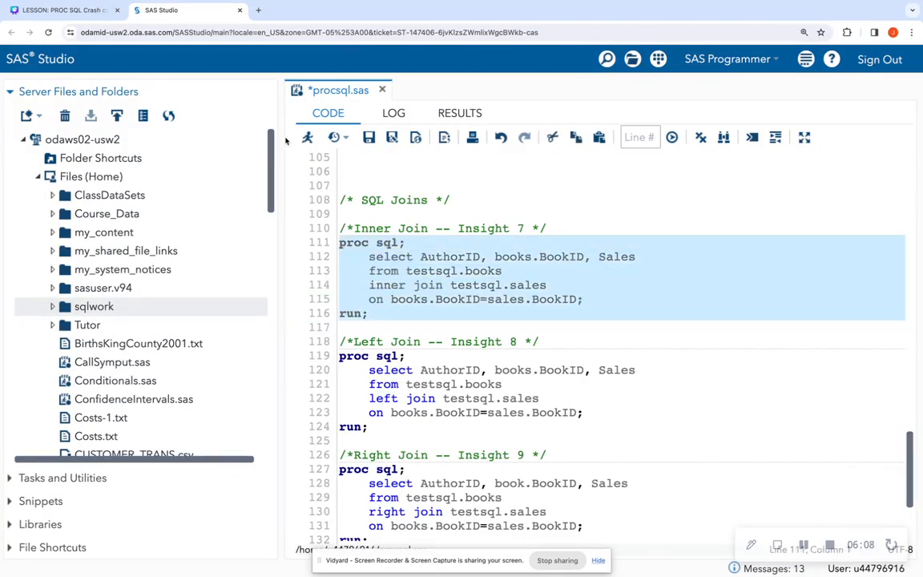
Step: Run the inner join, view the seven-row AuthorID, BookID, Sales result, and return to the code
left_click(307, 138)
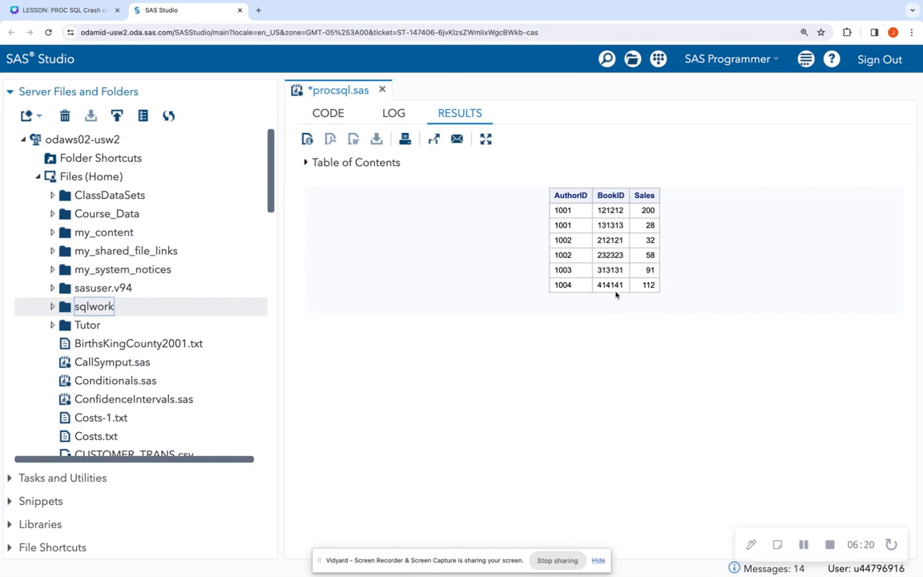
left_click(327, 112)
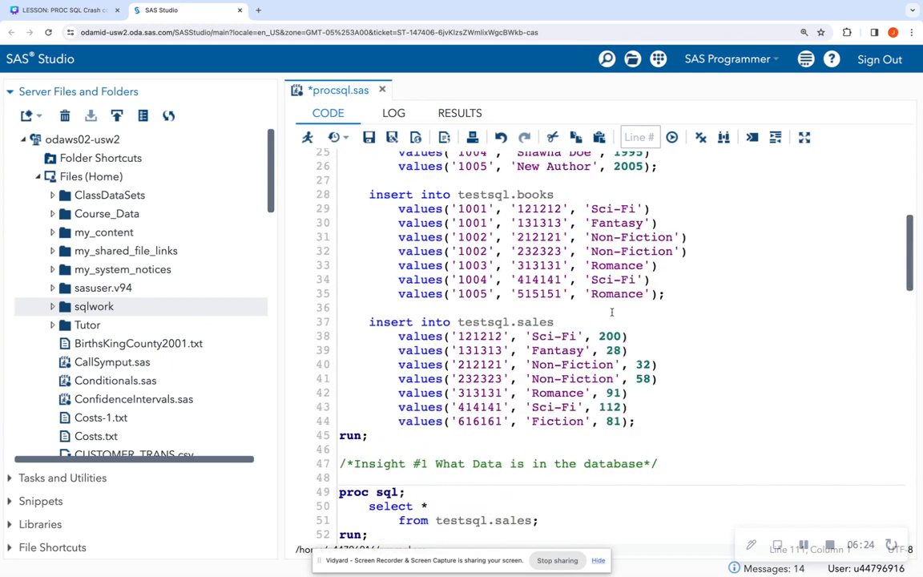
left_click(456, 420)
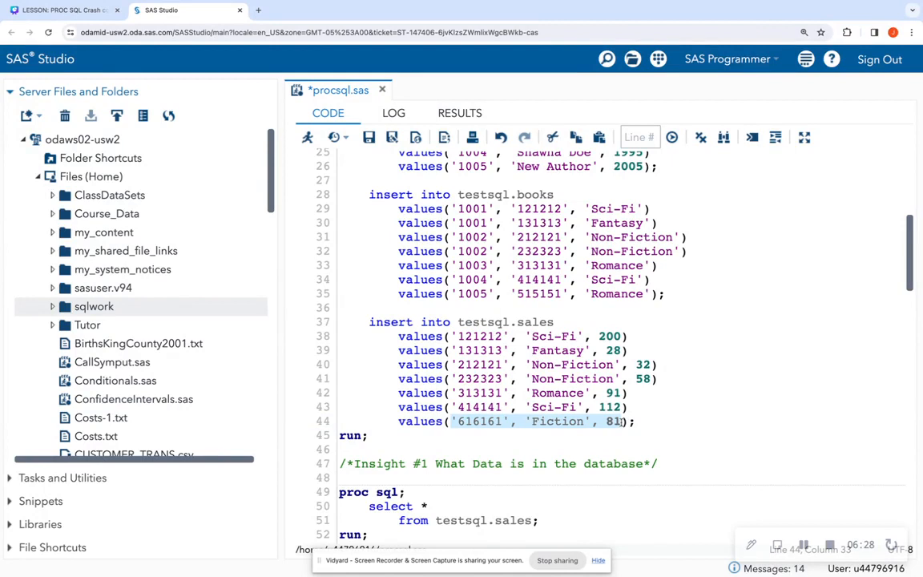
mouse_move(683, 414)
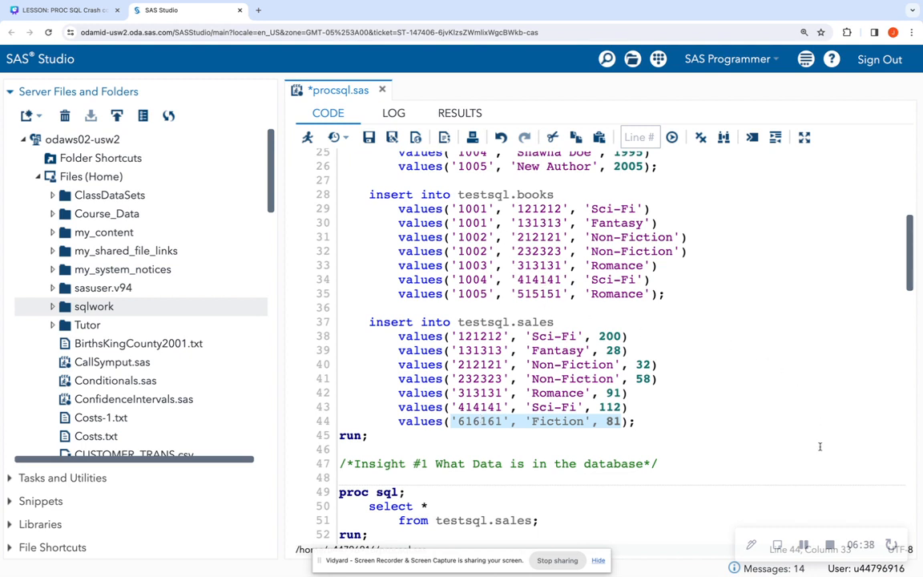
left_click(367, 436)
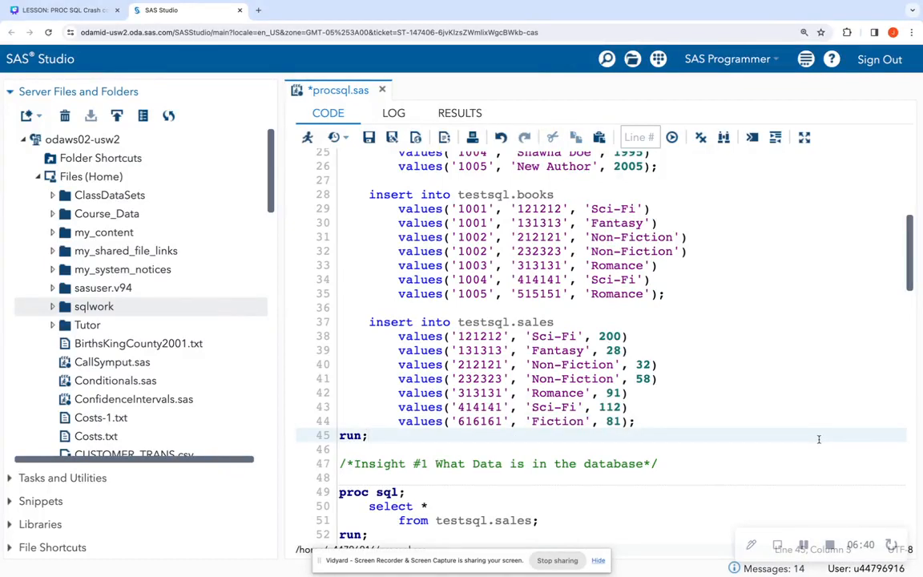
Step: Switch to Canva and advance to the Insight #8 slide
scroll("down", 3)
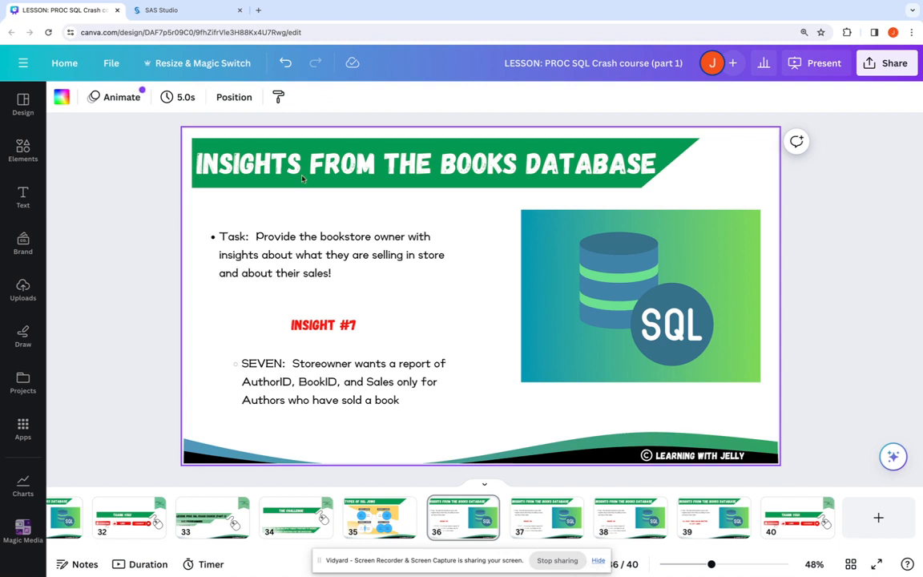
left_click(548, 516)
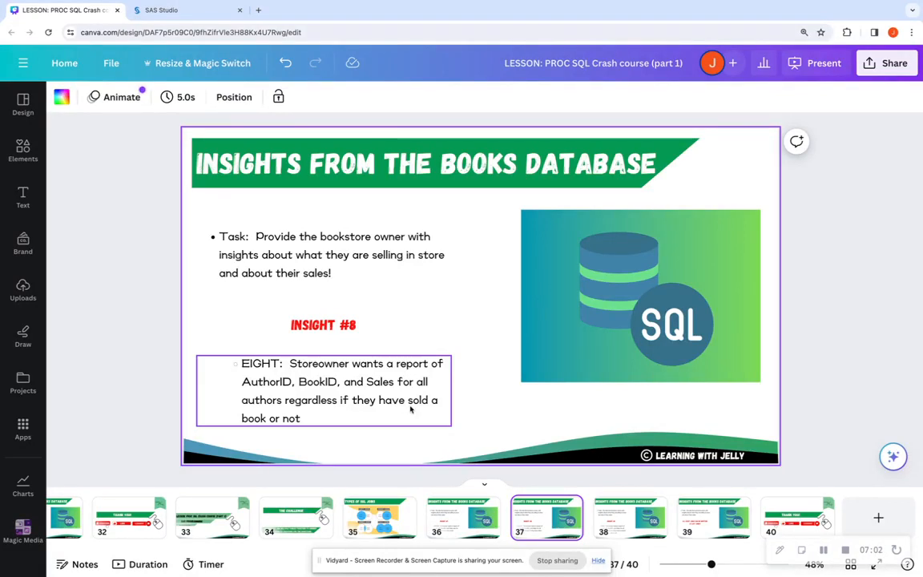
Step: Return to SAS Studio and point out book 515151 and author 1005 in the books inserts
left_click(161, 10)
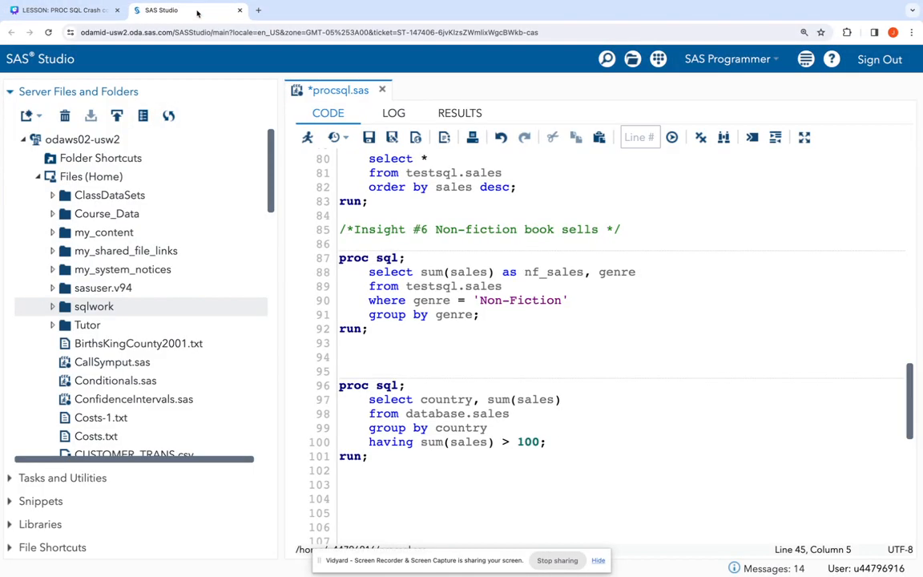
scroll("up", 3)
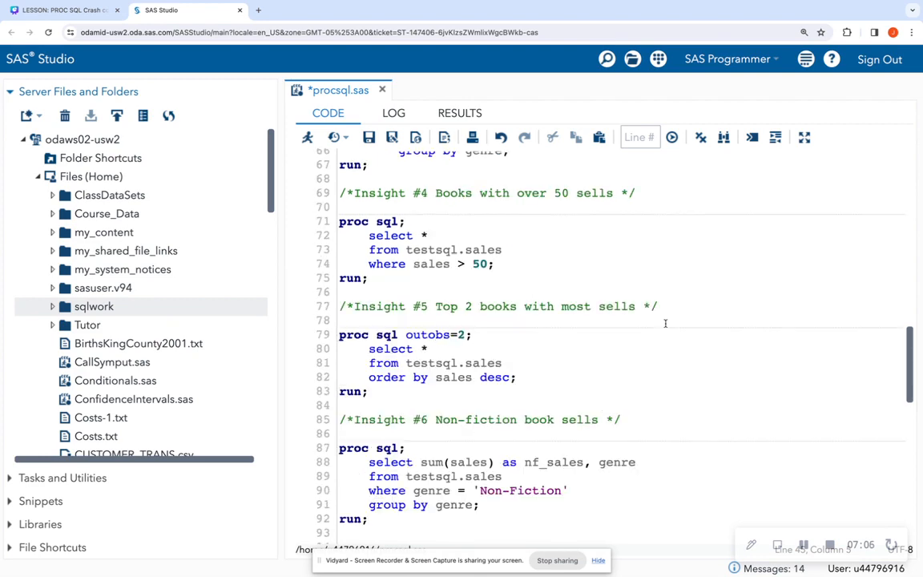
scroll("down", 3)
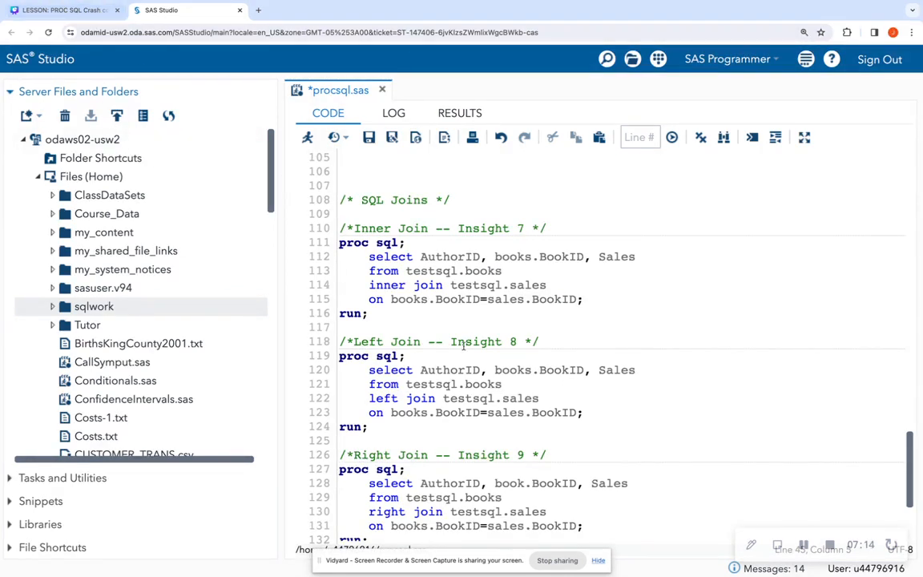
left_click(494, 369)
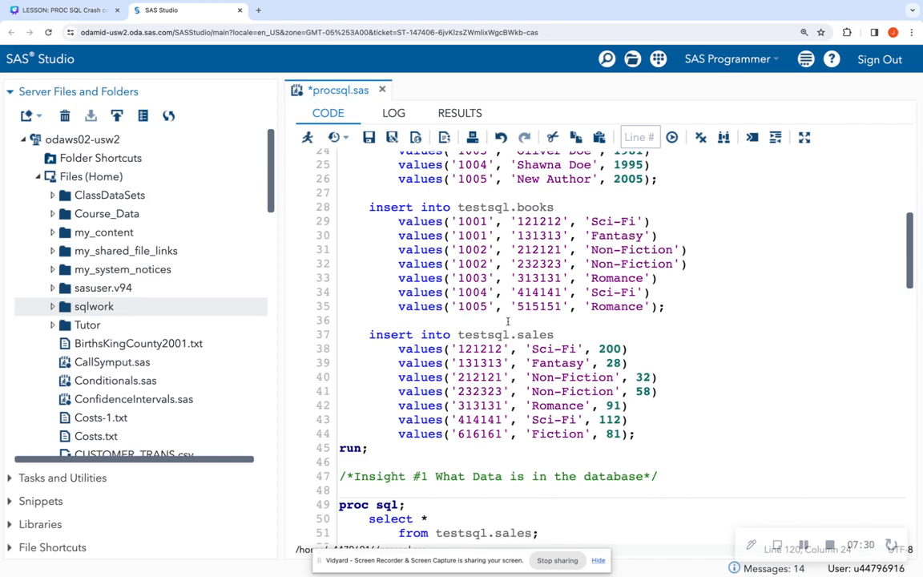
double_click(536, 306)
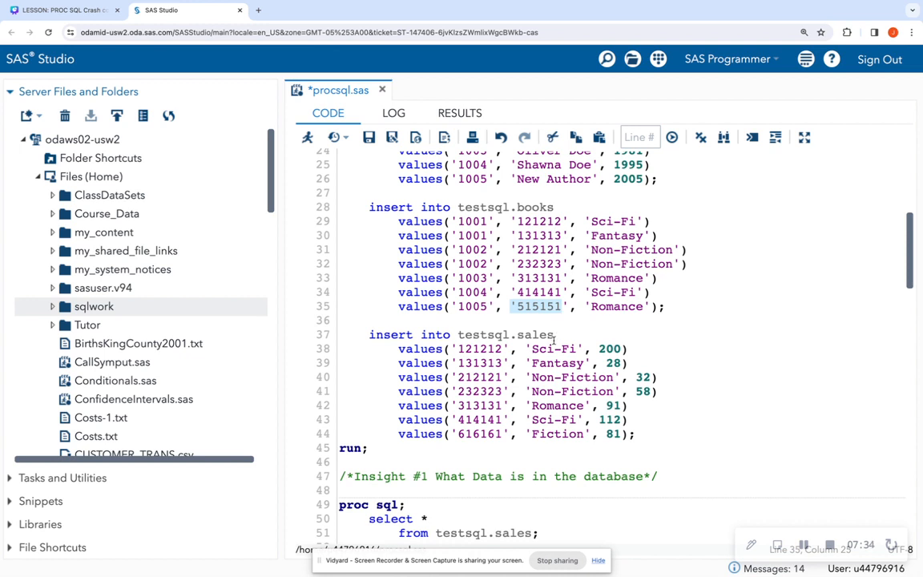
mouse_move(520, 385)
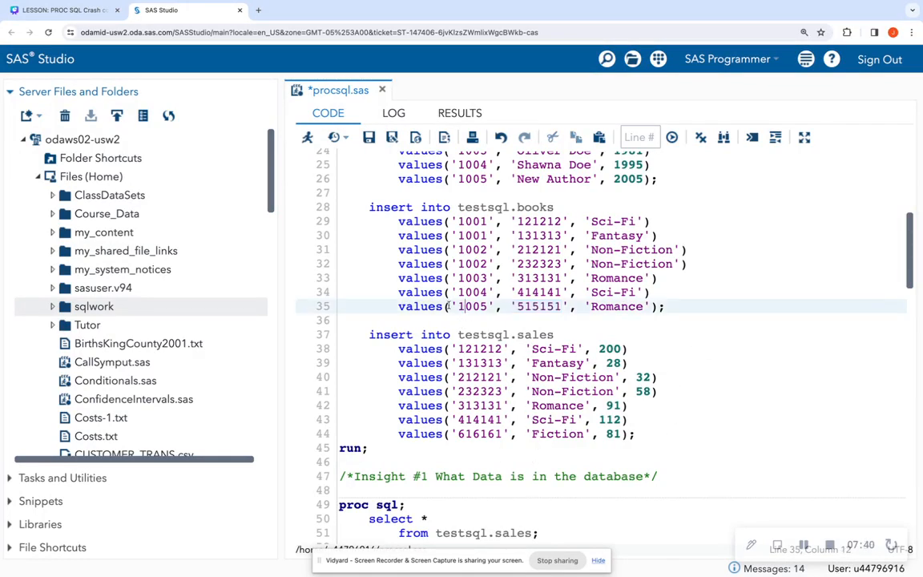
double_click(471, 306)
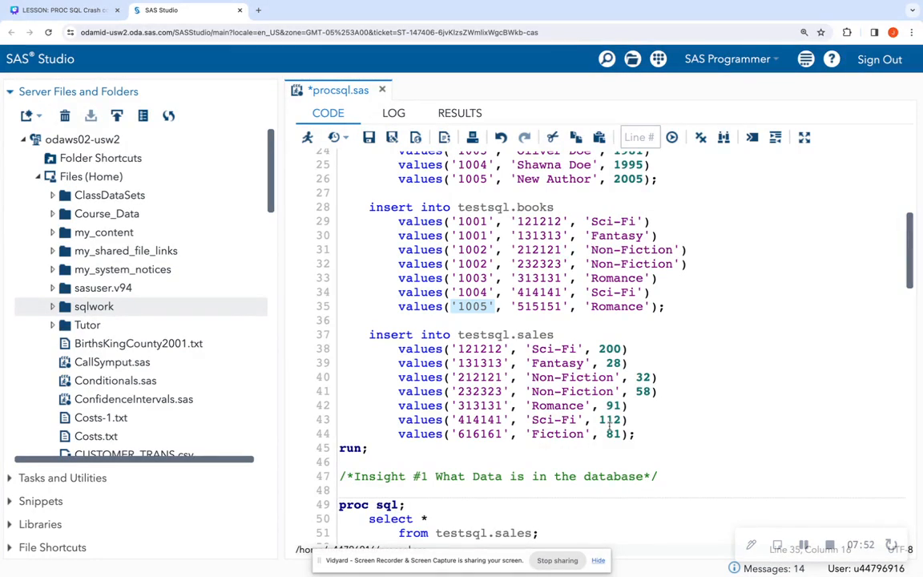
Step: Select and run the Left Join Insight 8 block giving eight rows, then switch to the slides
scroll("down", 3)
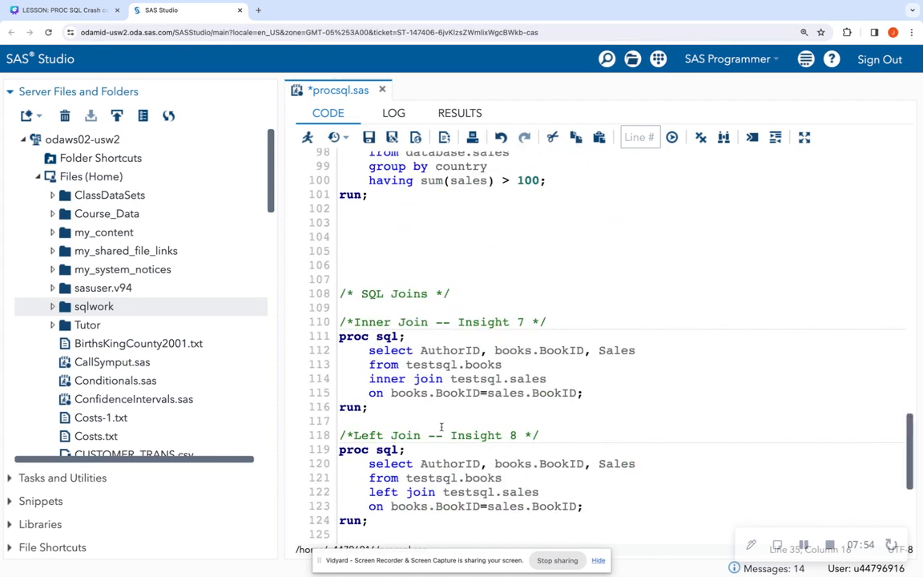
scroll("down", 3)
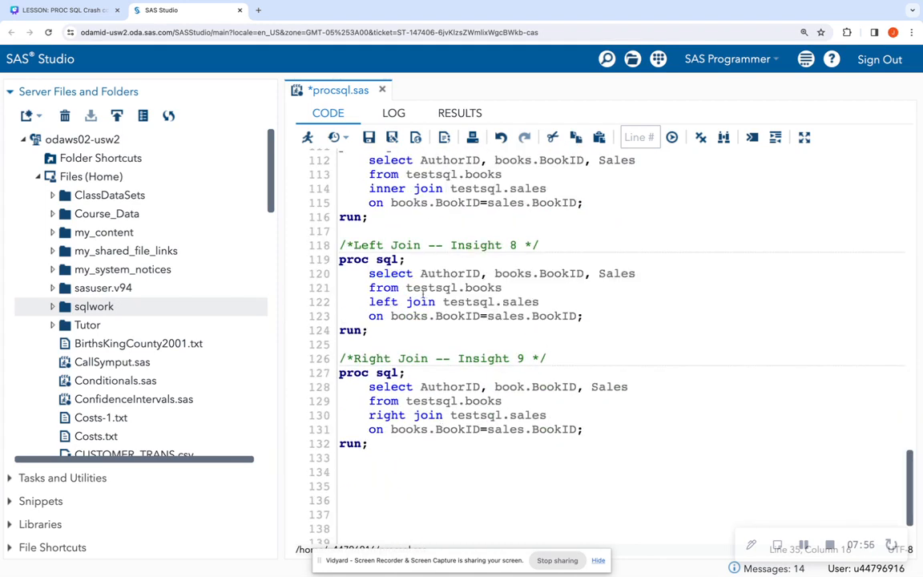
left_click(423, 288)
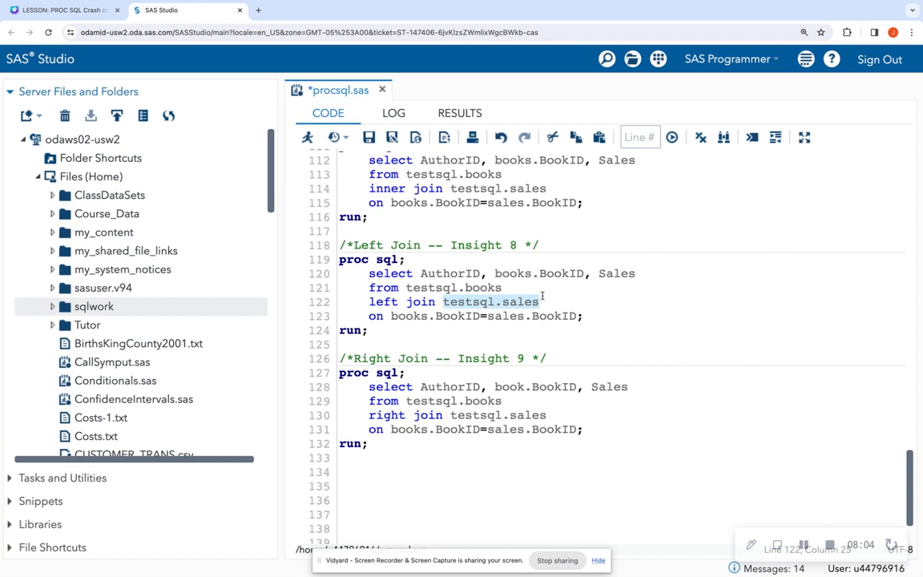
mouse_move(548, 307)
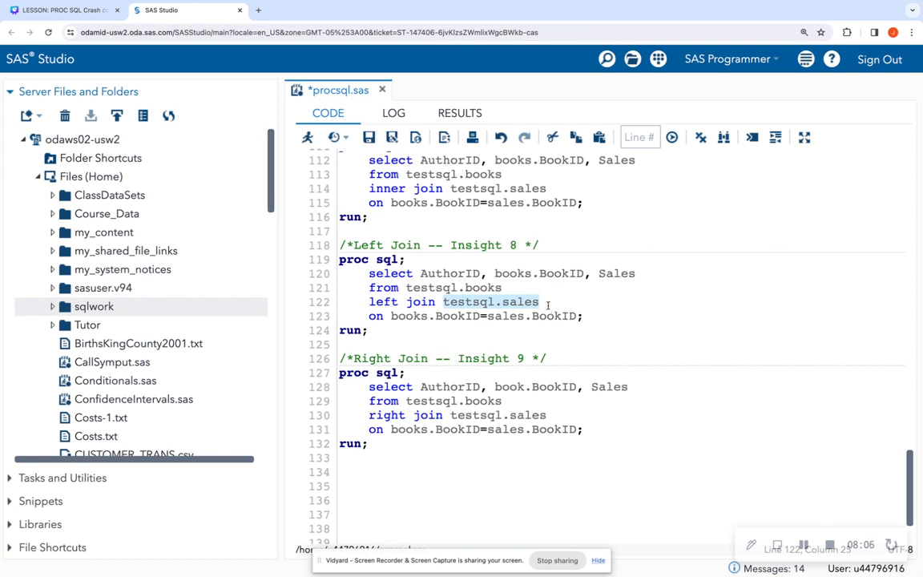
mouse_move(423, 269)
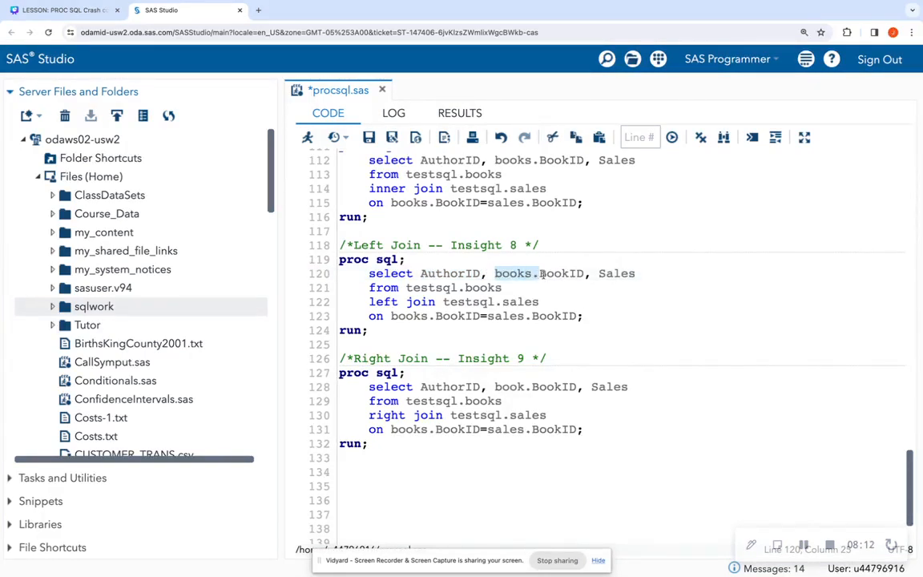
left_click(423, 288)
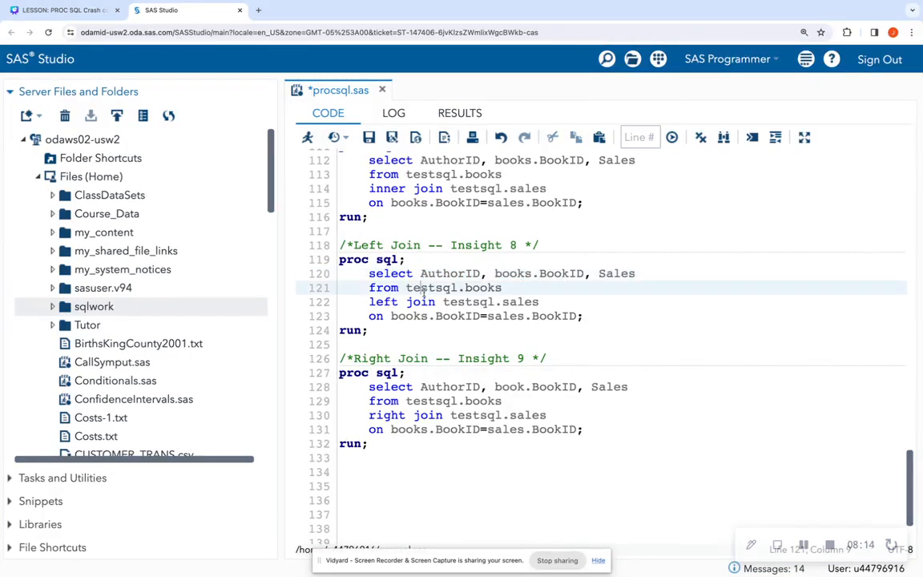
left_click(413, 301)
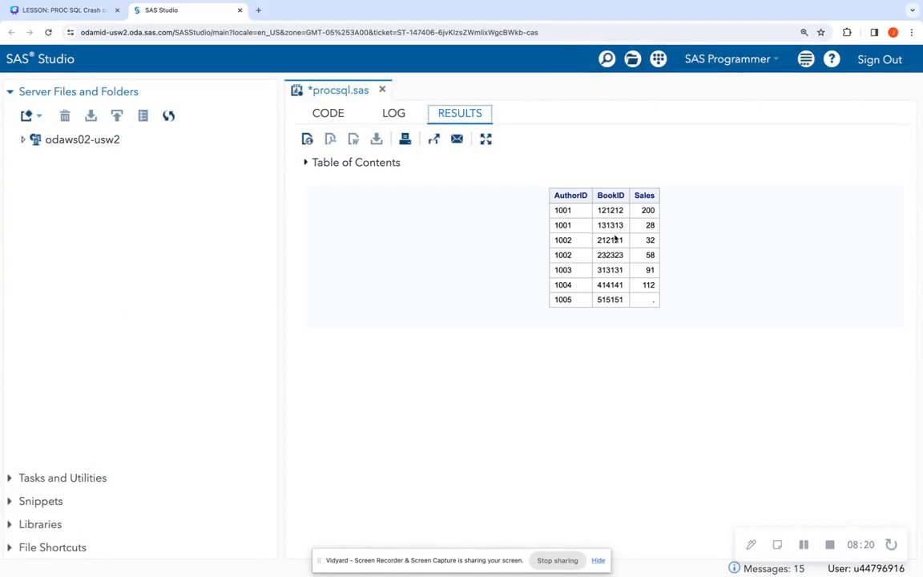
left_click(22, 138)
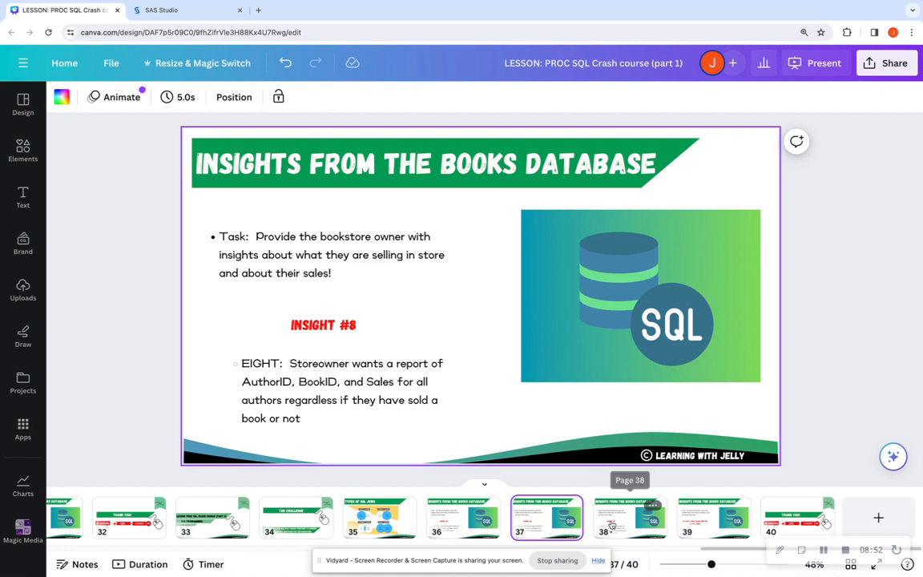
Step: Advance to the Insight #9 slide and highlight its description text
left_click(629, 516)
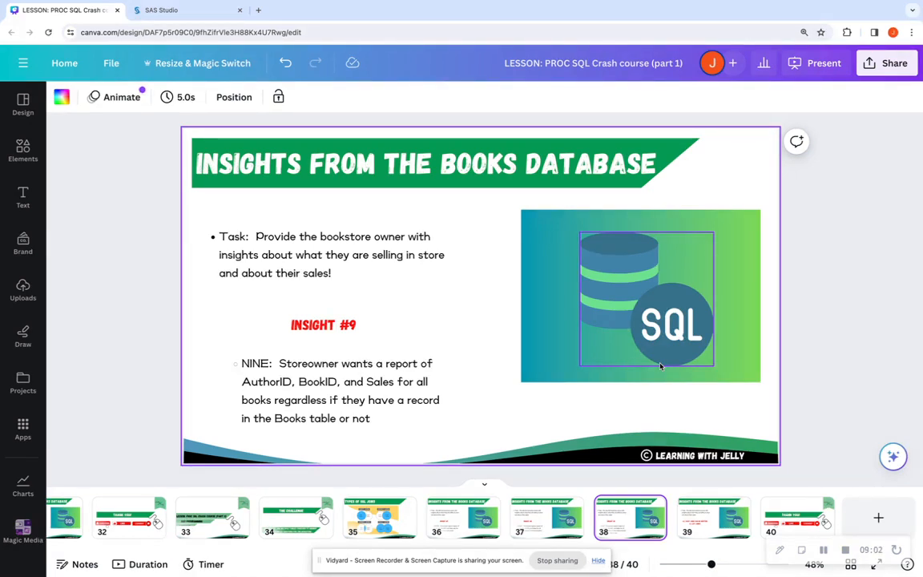
left_click(321, 253)
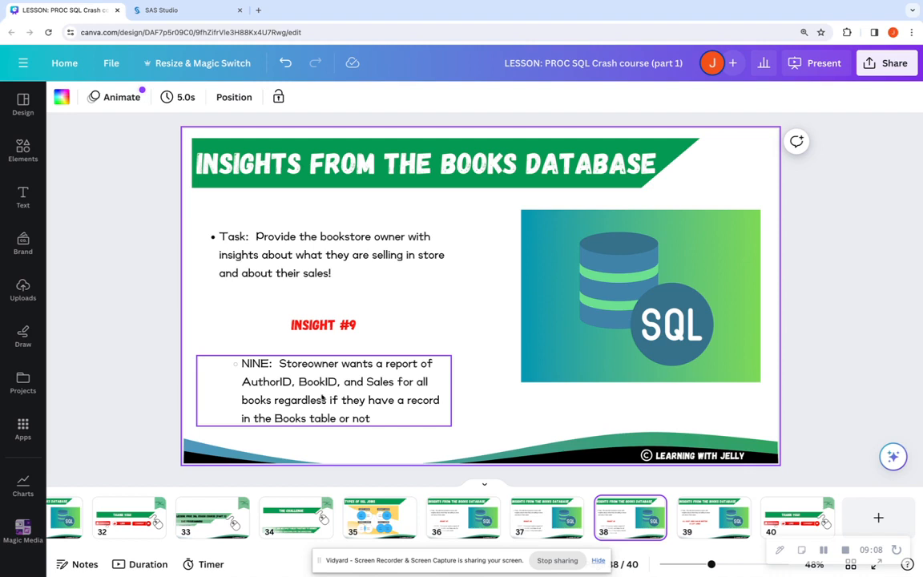
mouse_move(253, 407)
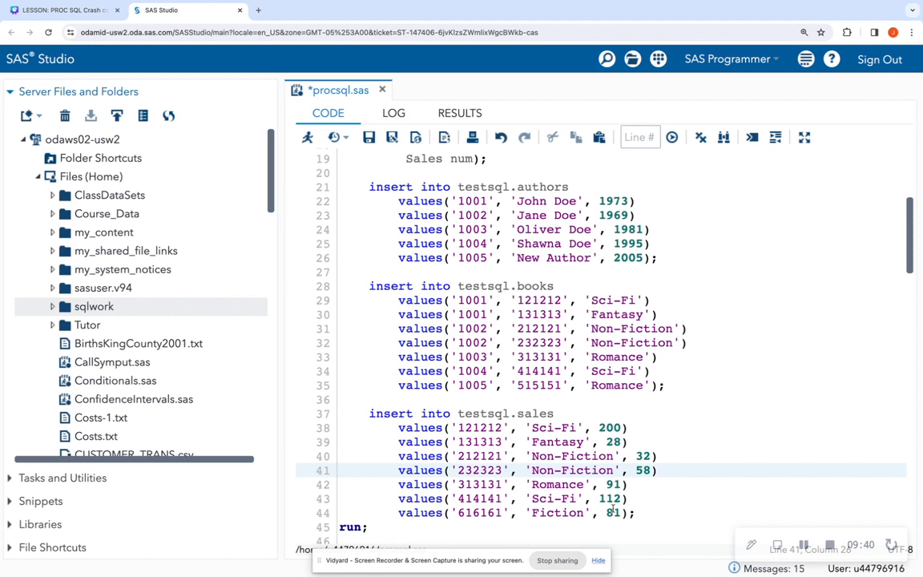
Step: Select and run the Right Join Insight 9 block, which fails with unresolved table name book
left_click_drag(369, 413, 635, 512)
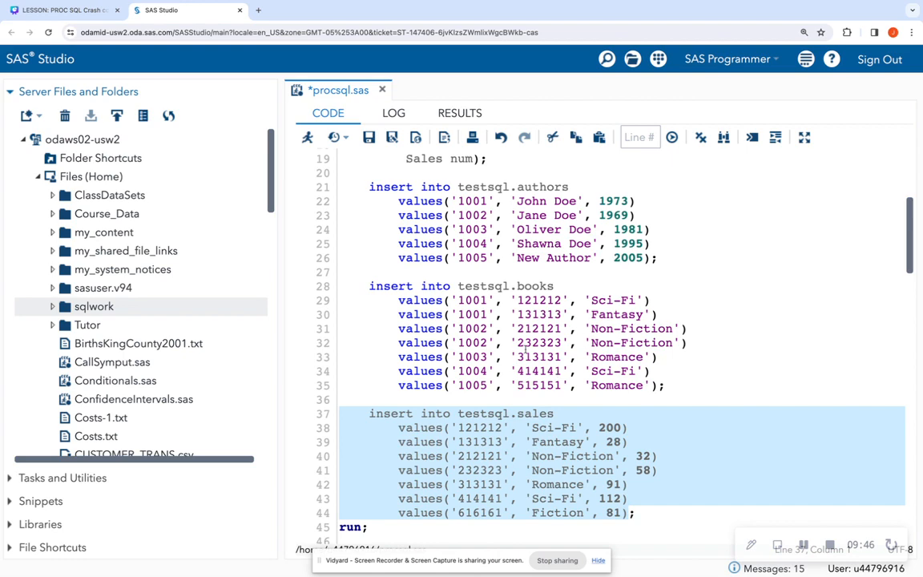
scroll("down", 3)
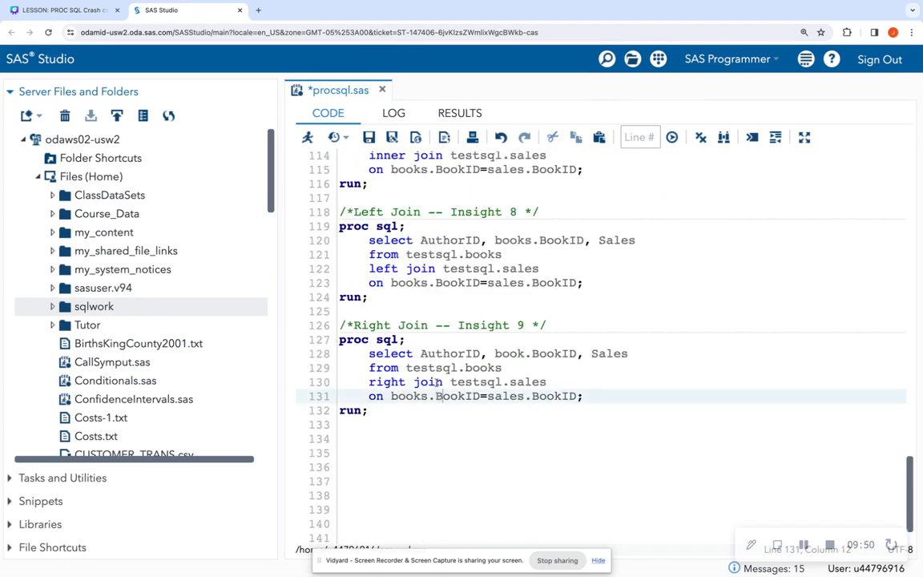
double_click(448, 354)
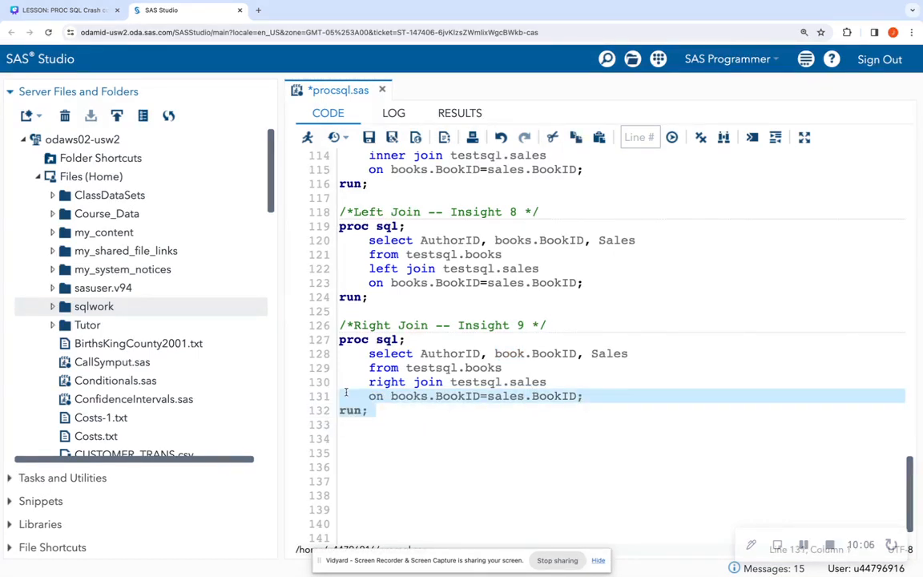
left_click(333, 138)
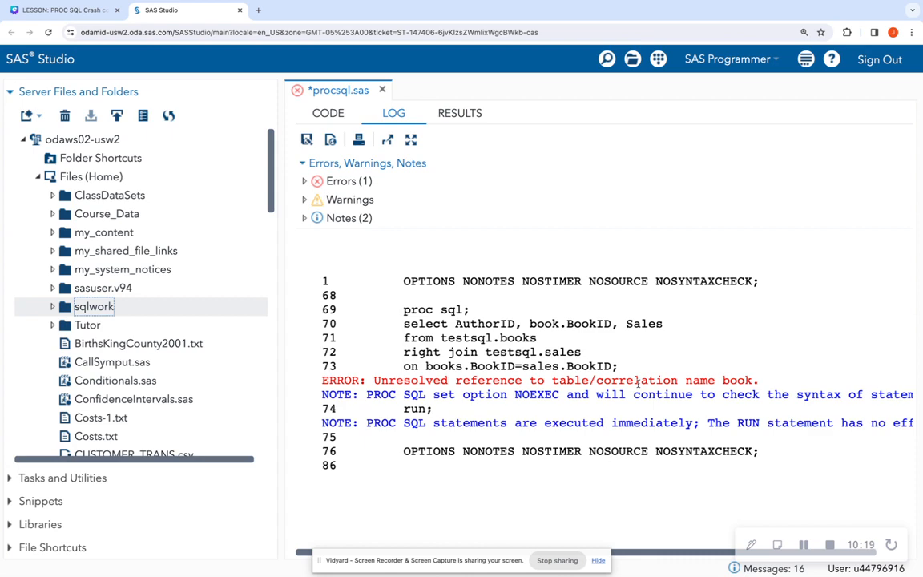
Step: Change books.BookID to sales.BookID and rerun the right join, showing 616161 with Sales 81
left_click(327, 112)
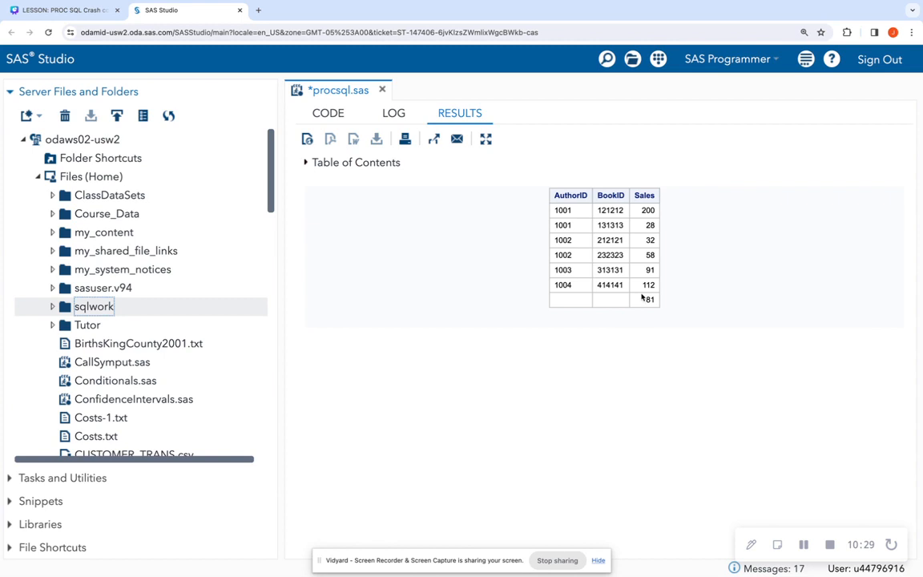
mouse_move(601, 304)
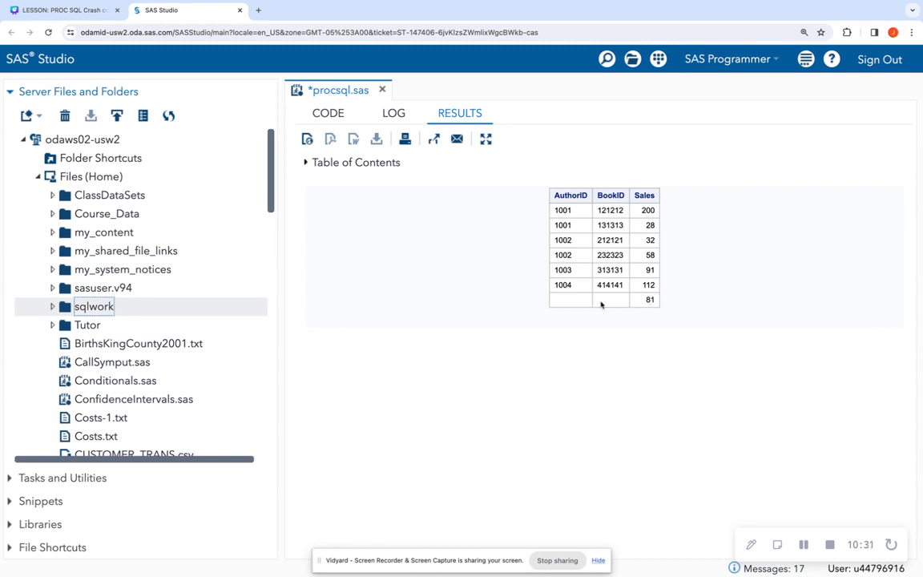
mouse_move(629, 306)
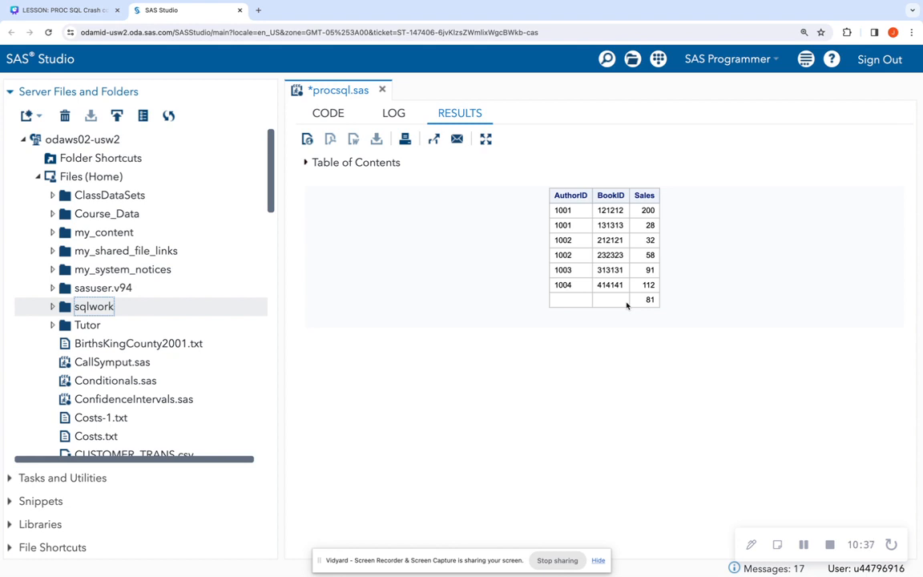
mouse_move(612, 311)
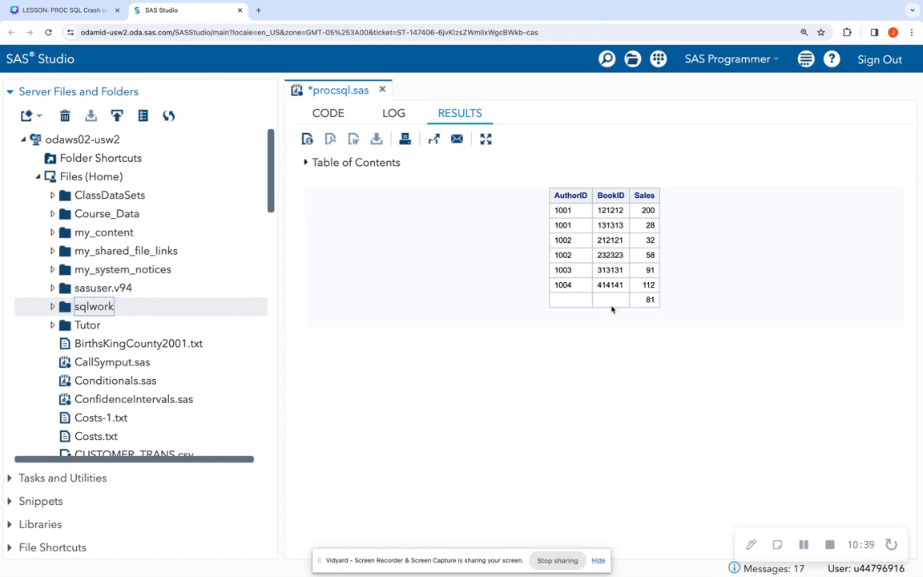
left_click(327, 112)
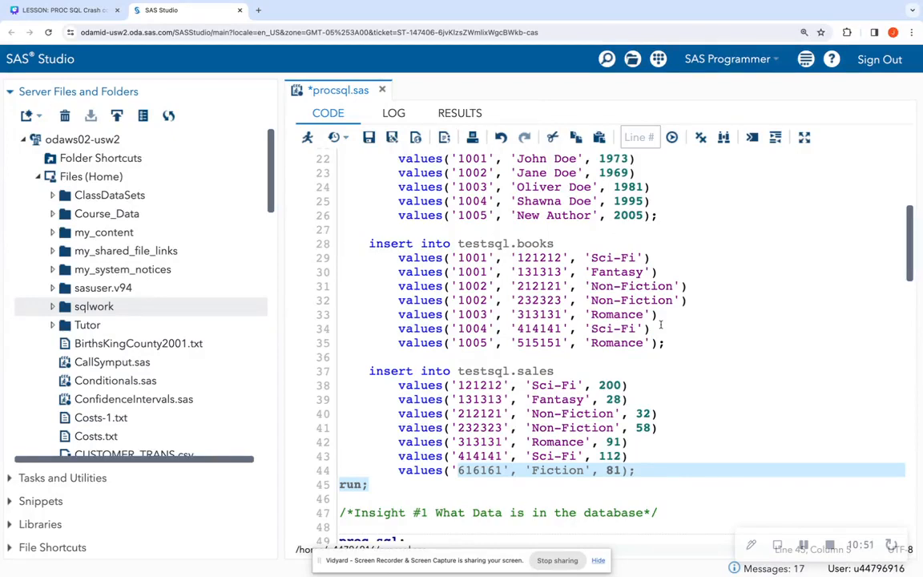
scroll("down", 3)
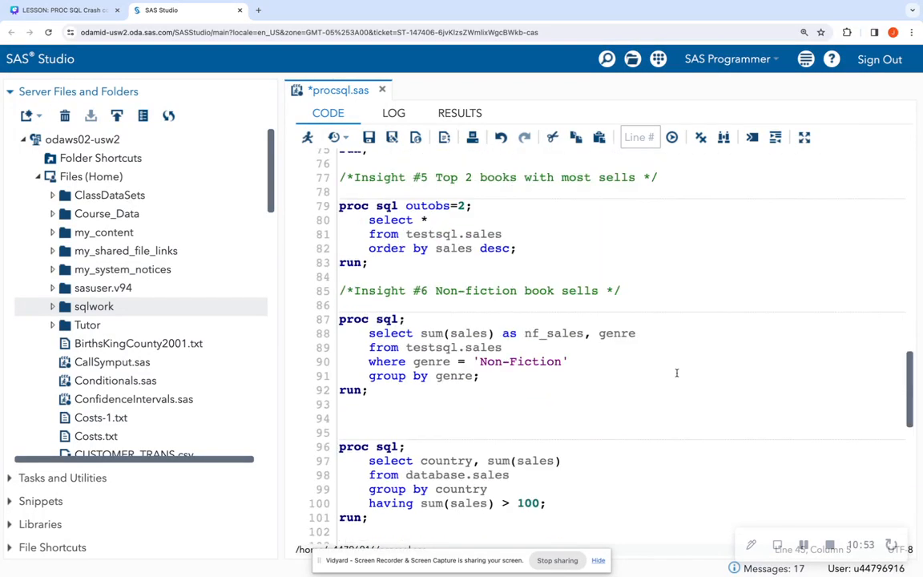
scroll("down", 3)
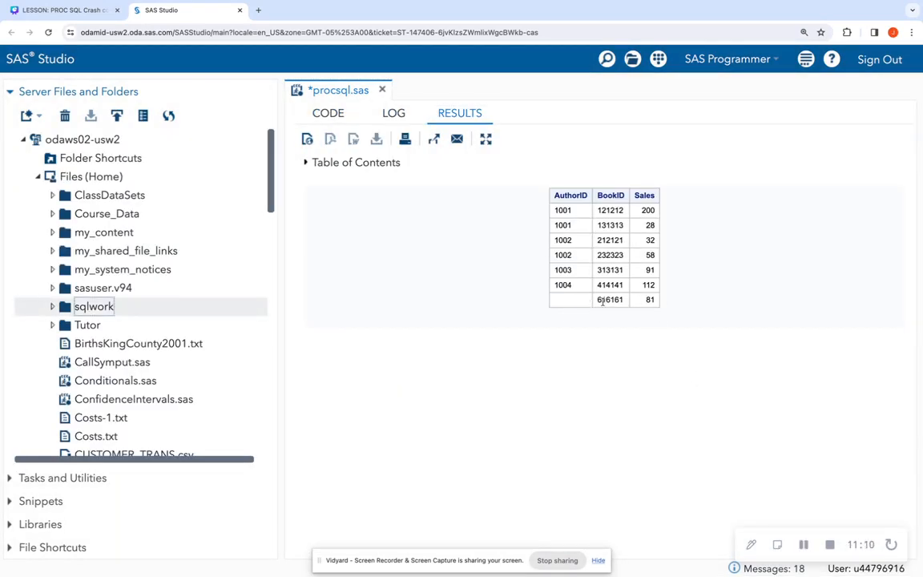
mouse_move(578, 310)
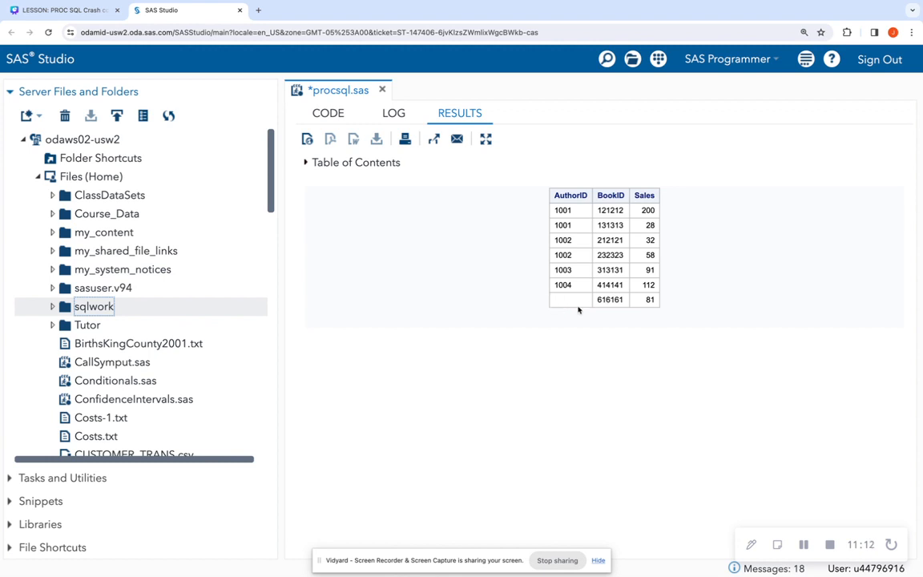
mouse_move(708, 383)
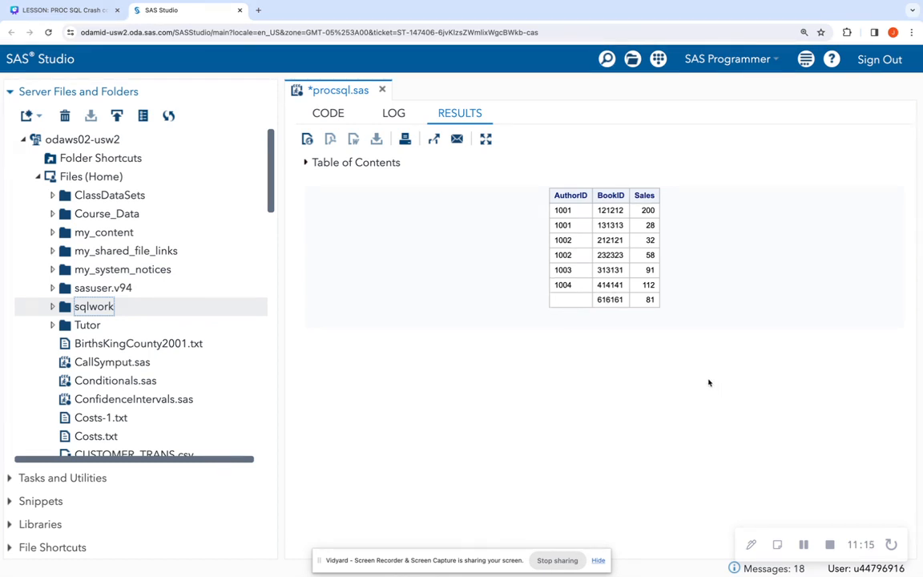
mouse_move(587, 311)
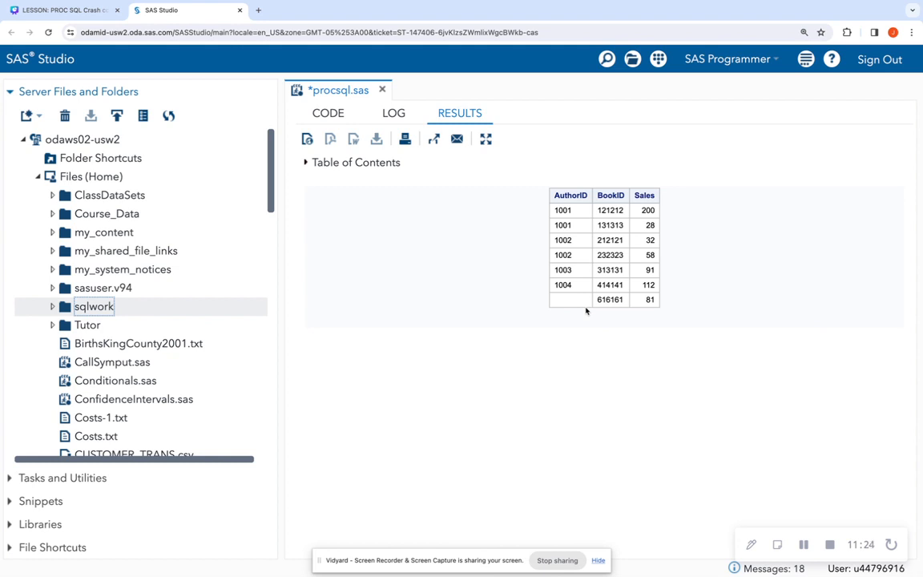
Step: Rewrite the query as a left join from testsql.sales to testsql.books
left_click(327, 112)
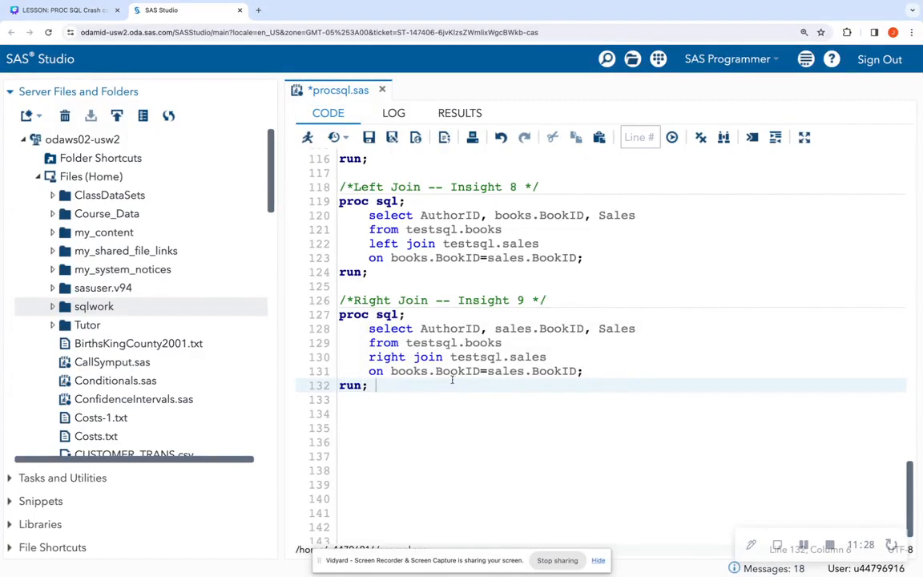
mouse_move(452, 379)
type("can be coded left ")
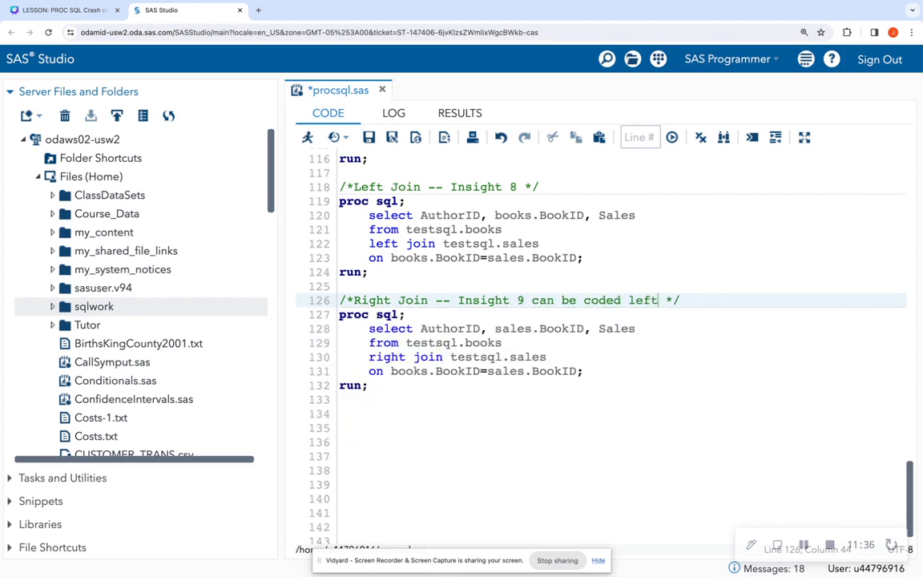
type("joins")
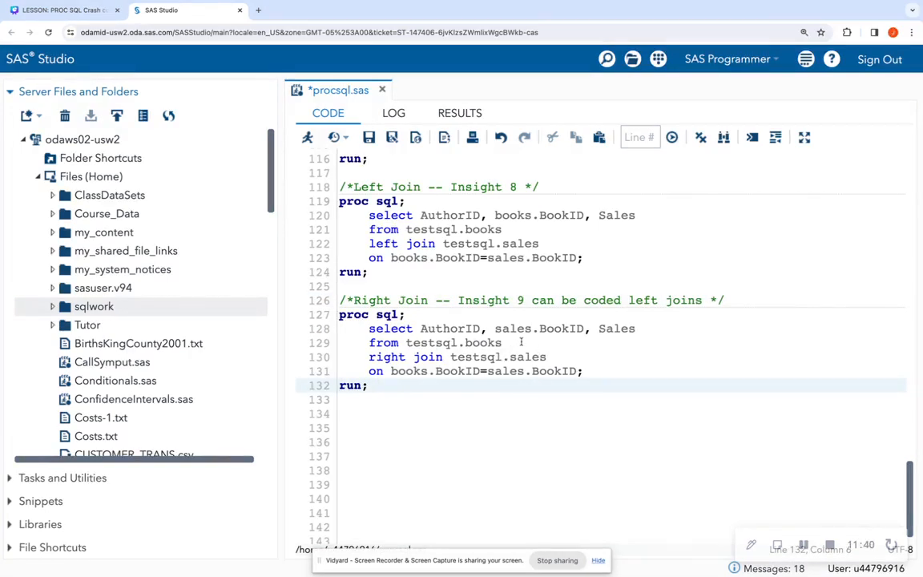
left_click(516, 343)
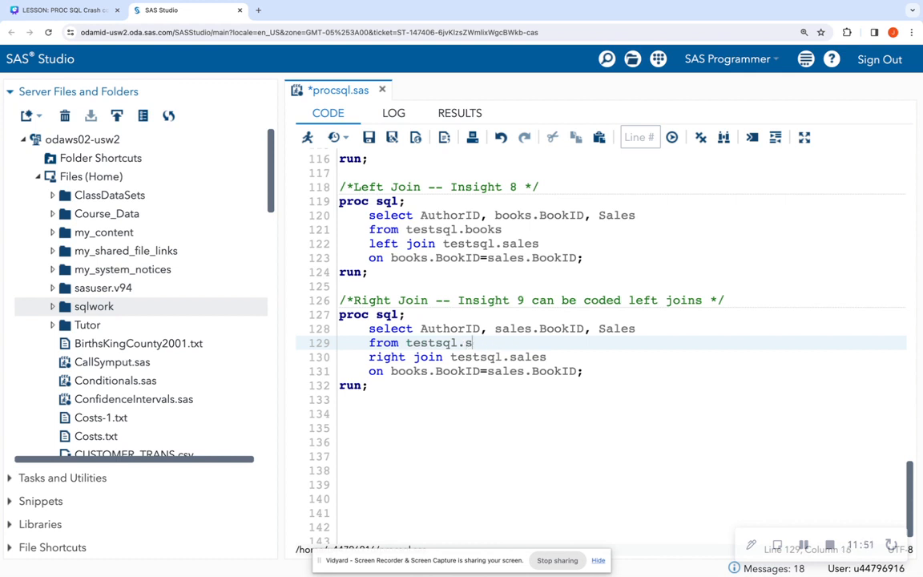
type("ales")
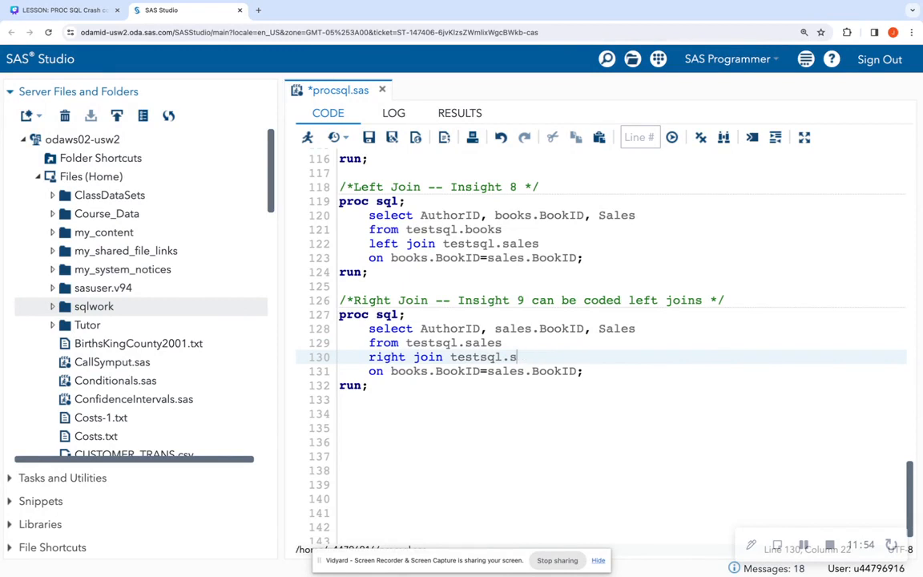
type("books")
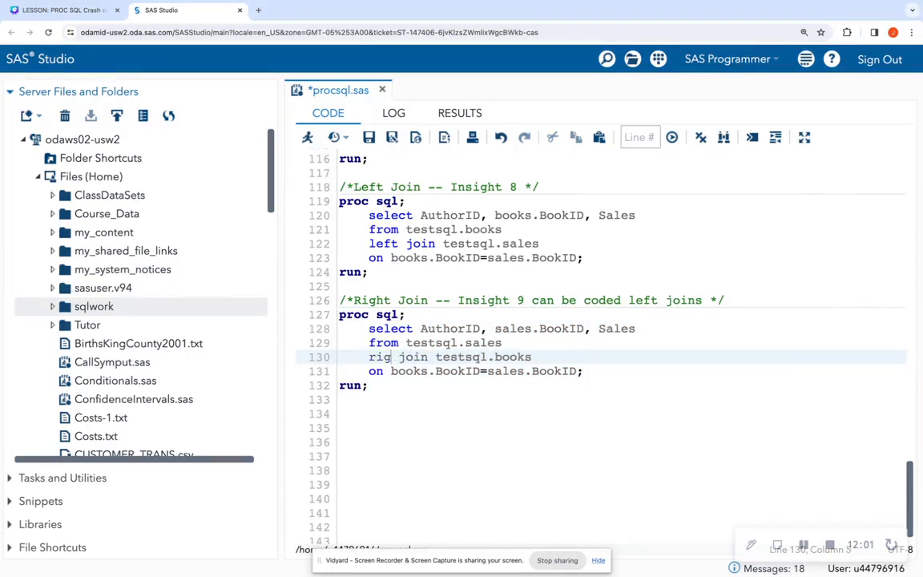
type("left")
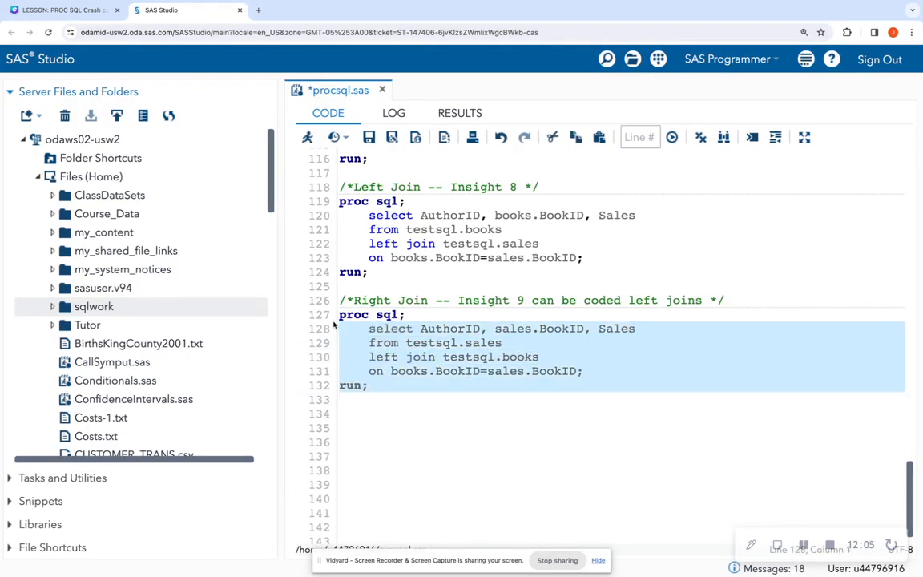
Step: Run the rewritten left join, confirm the same rows, and return to the join condition line
left_click(308, 138)
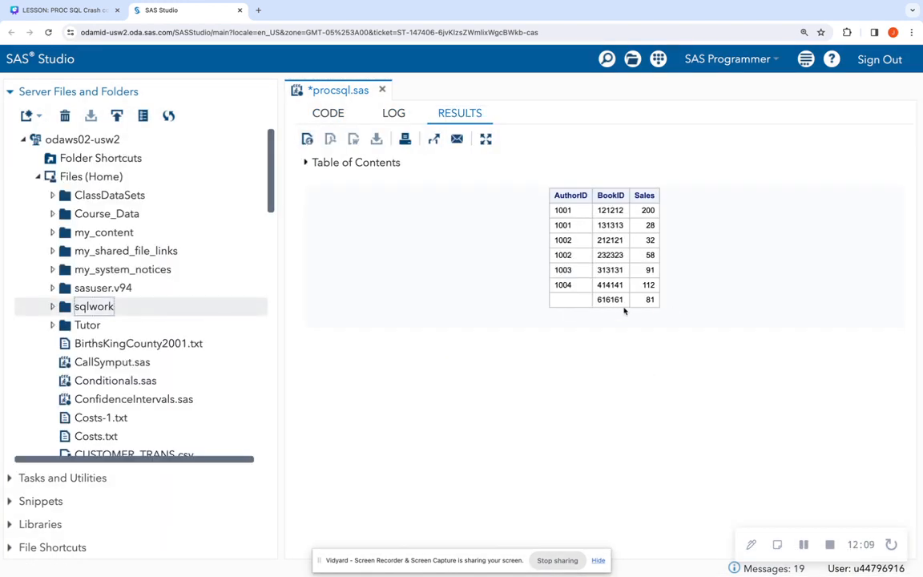
left_click(327, 112)
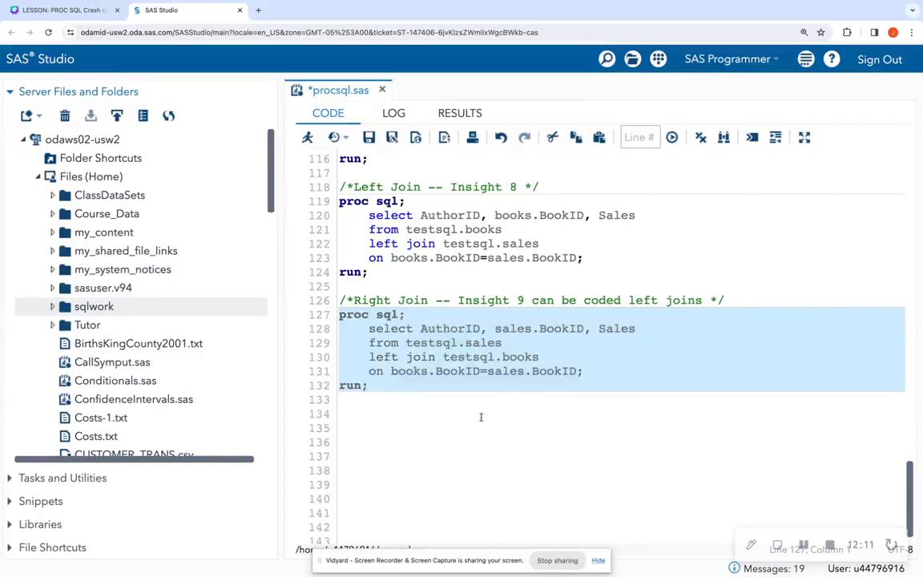
left_click(452, 426)
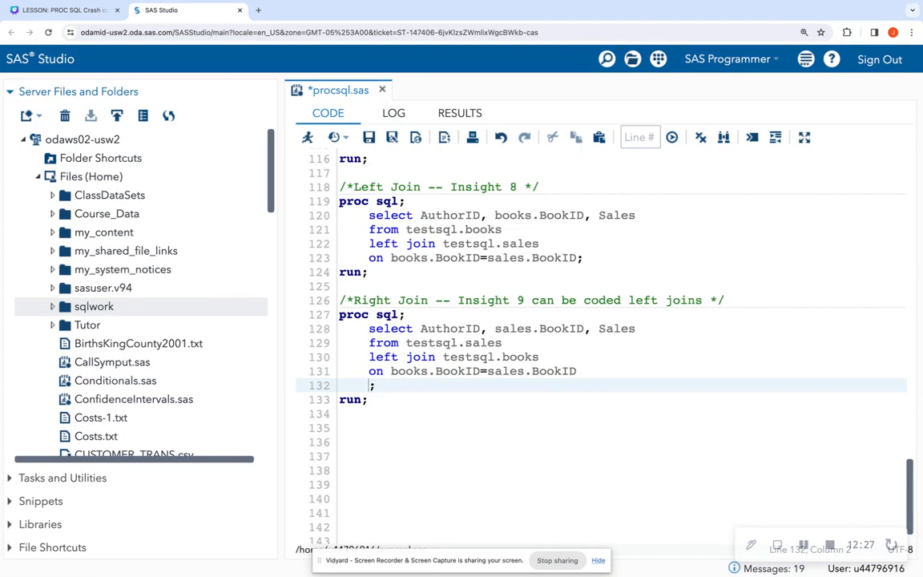
Step: Add where Sales > 60, run it to get four rows, then switch to the Canva slides
type("where")
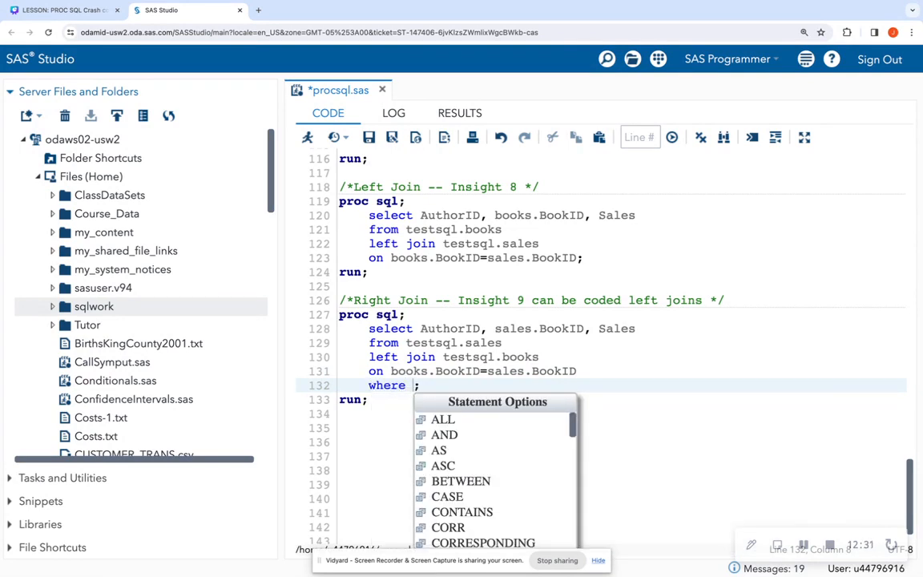
type("Sales")
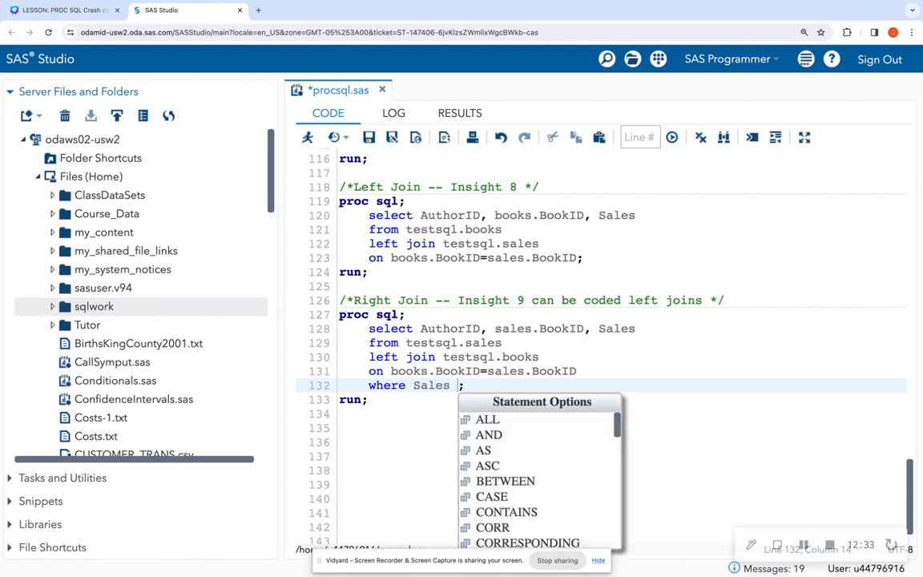
type(">")
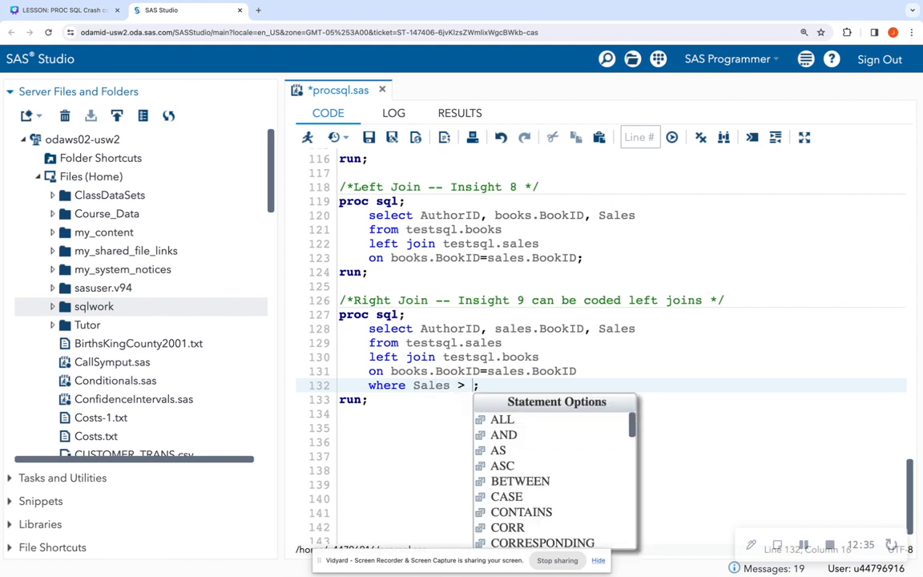
type("60")
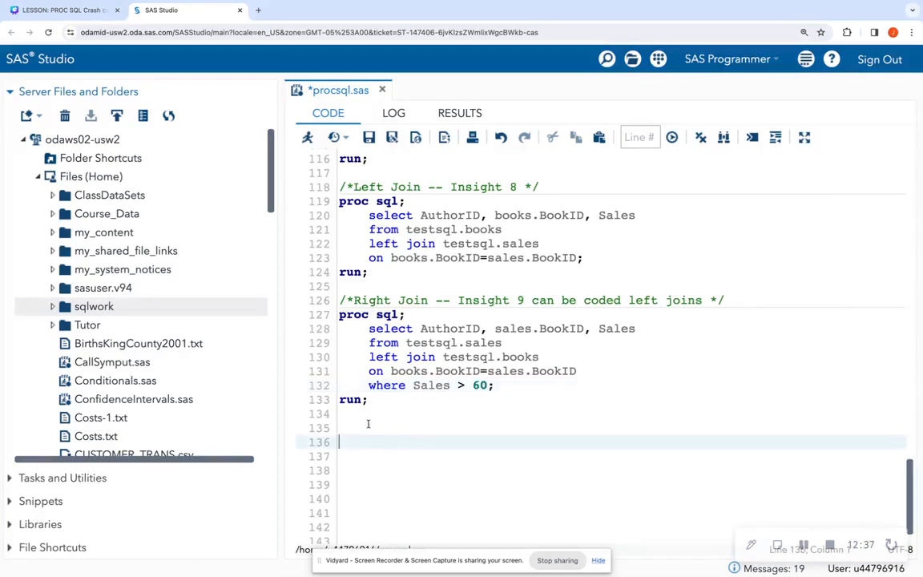
left_click(308, 138)
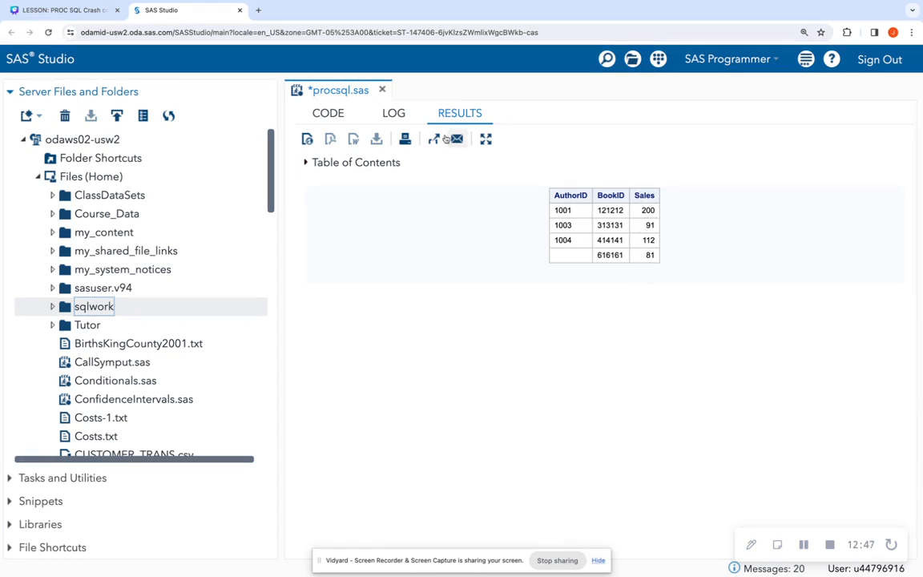
left_click(327, 112)
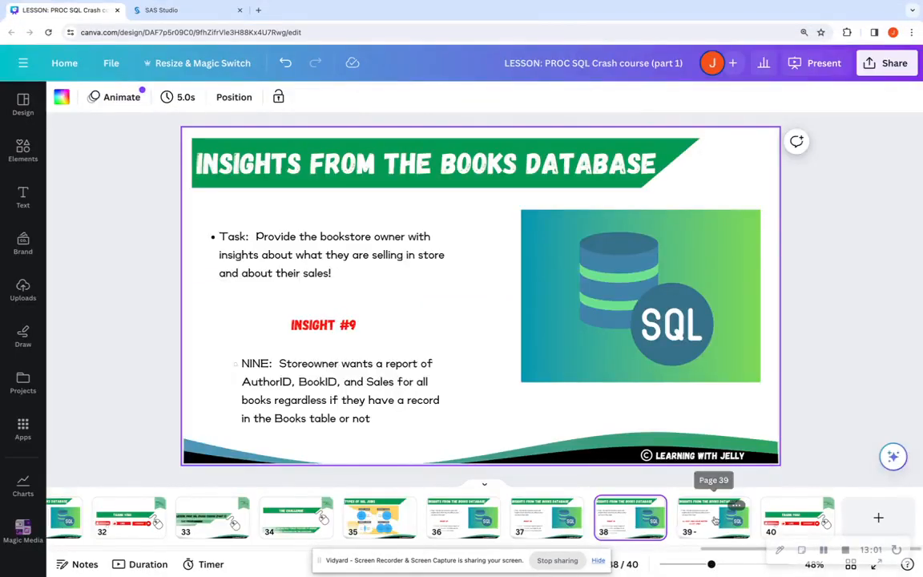
Step: Step through the right-joins note slide to the closing thank-you slide
left_click(713, 516)
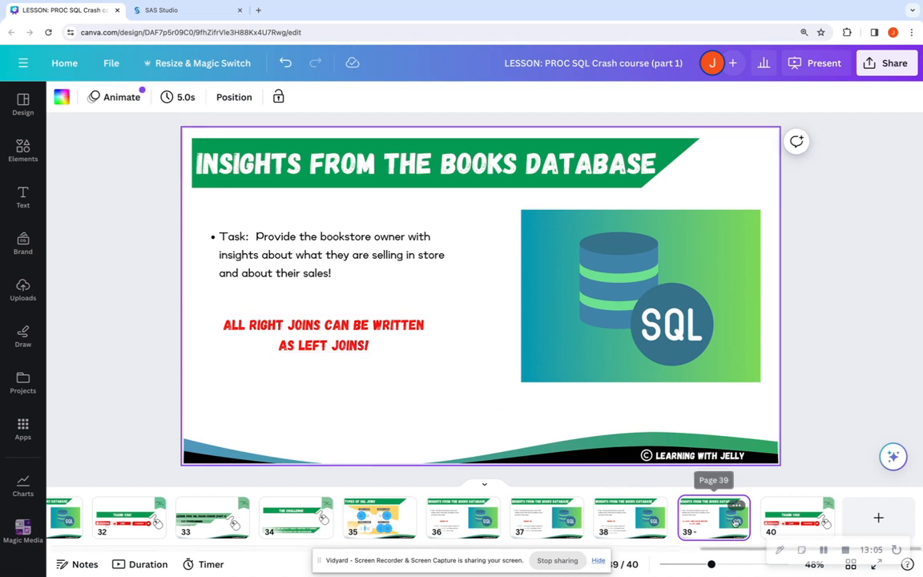
left_click(798, 516)
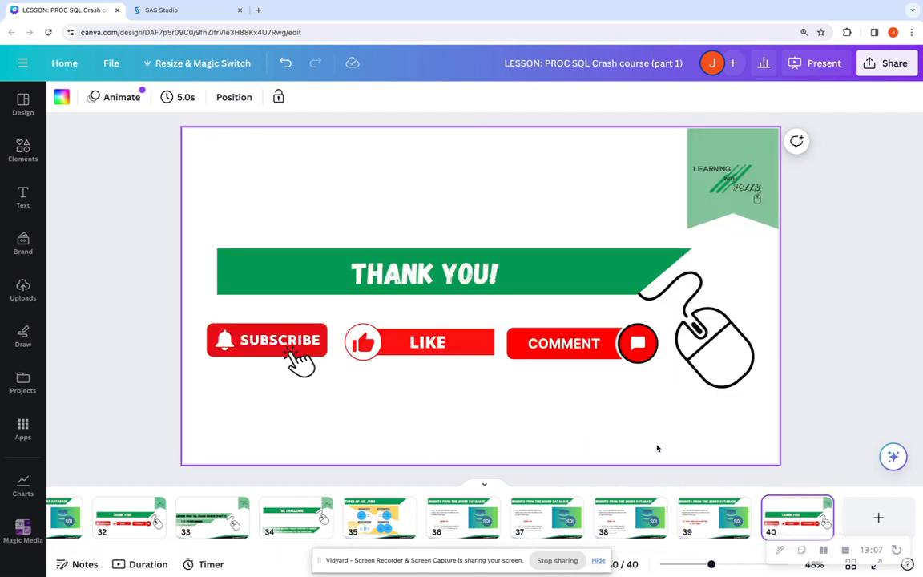